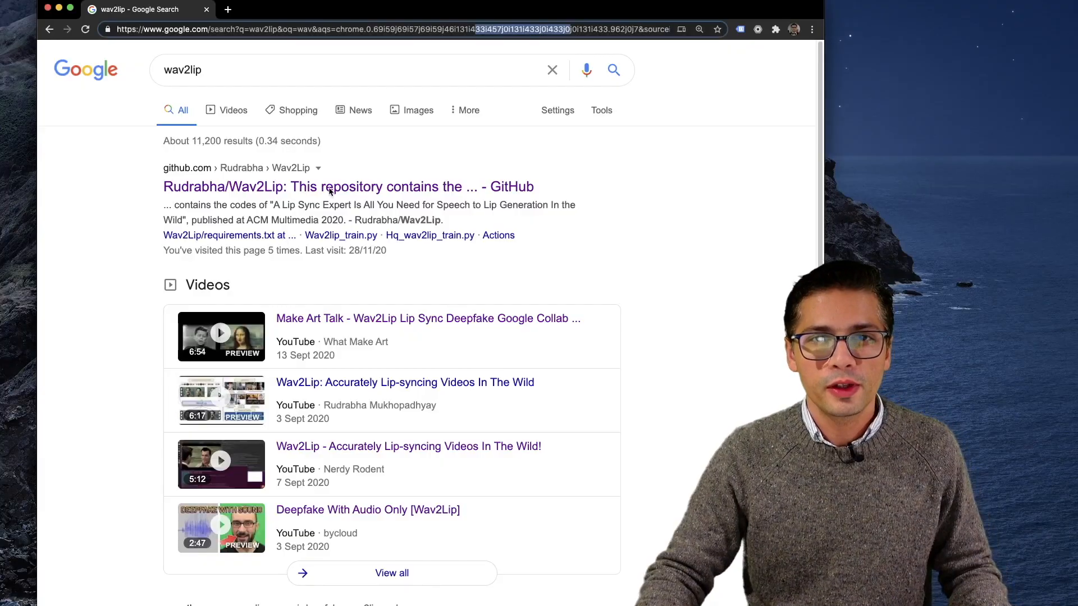
Open the Rudrabha/Wav2Lip repository from the search results and browse its README
click(348, 186)
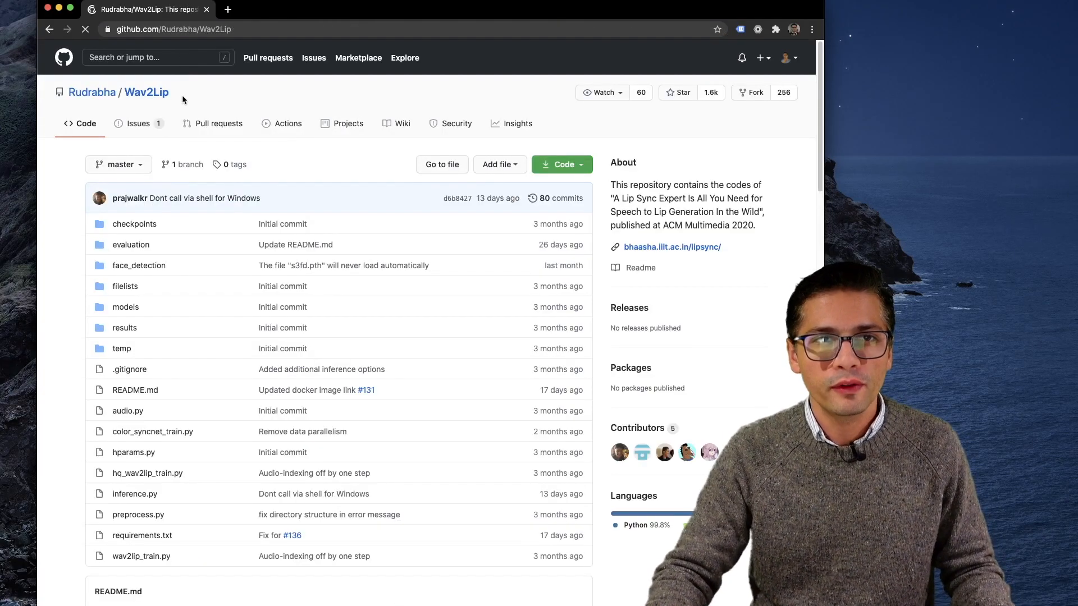
scroll(down, 3)
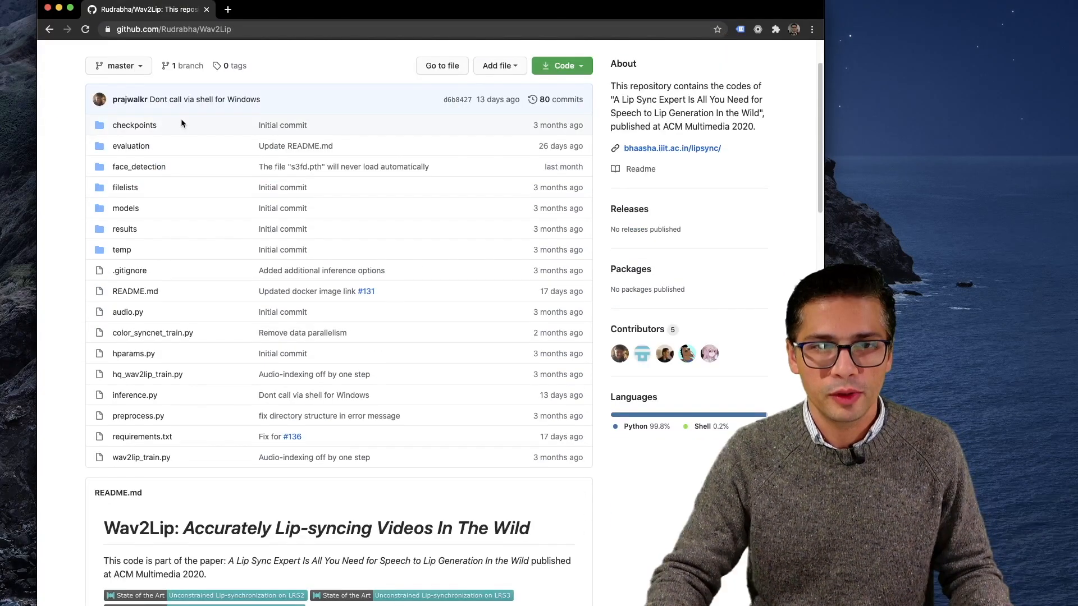
scroll(down, 3)
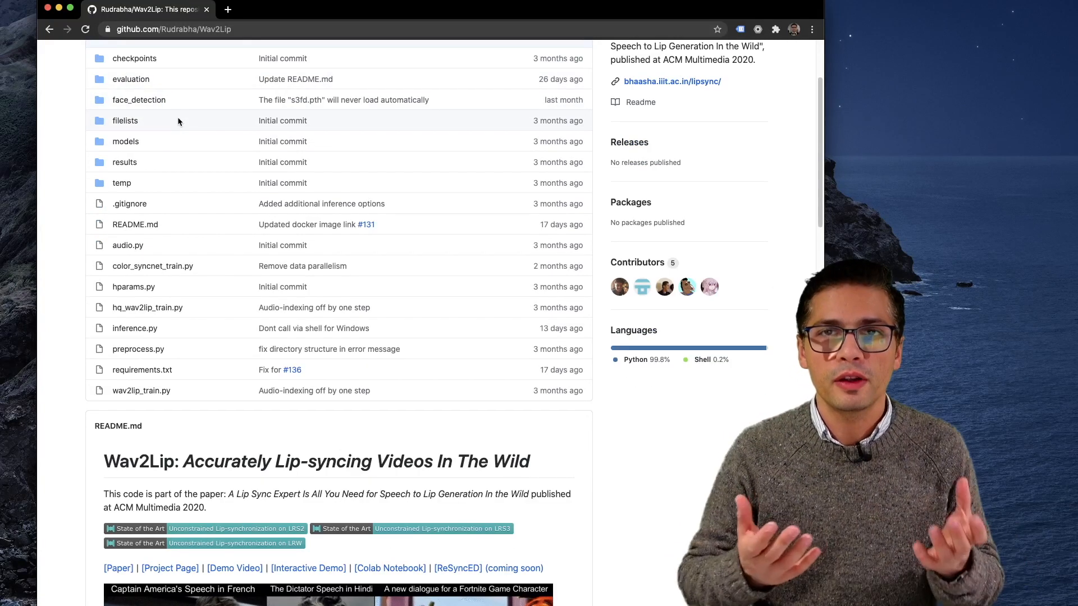
scroll(down, 3)
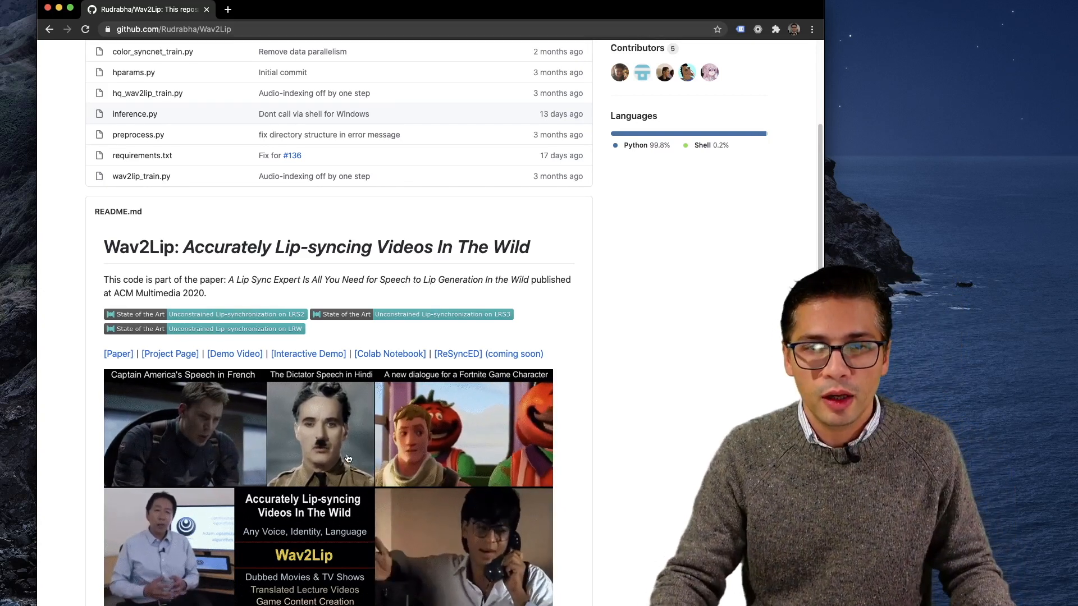
mouse_move(499, 419)
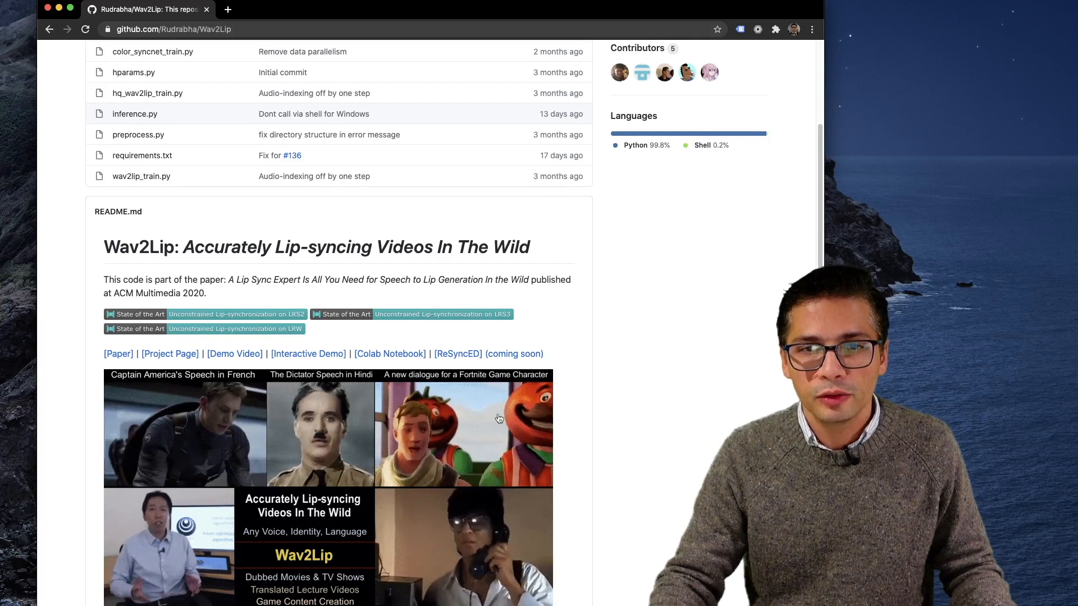
scroll(down, 3)
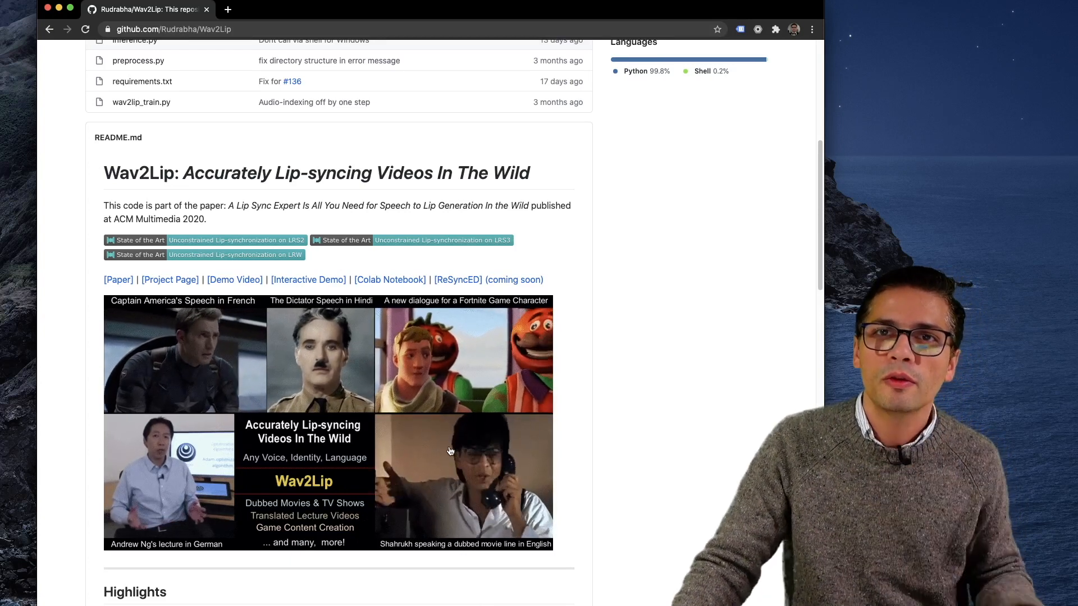
scroll(up, 3)
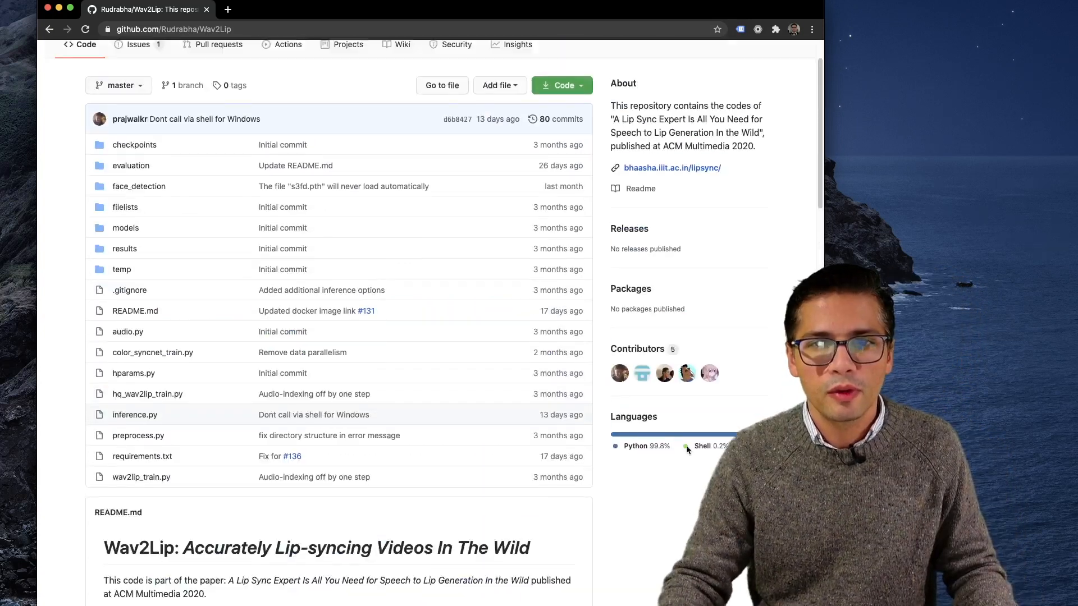
scroll(up, 3)
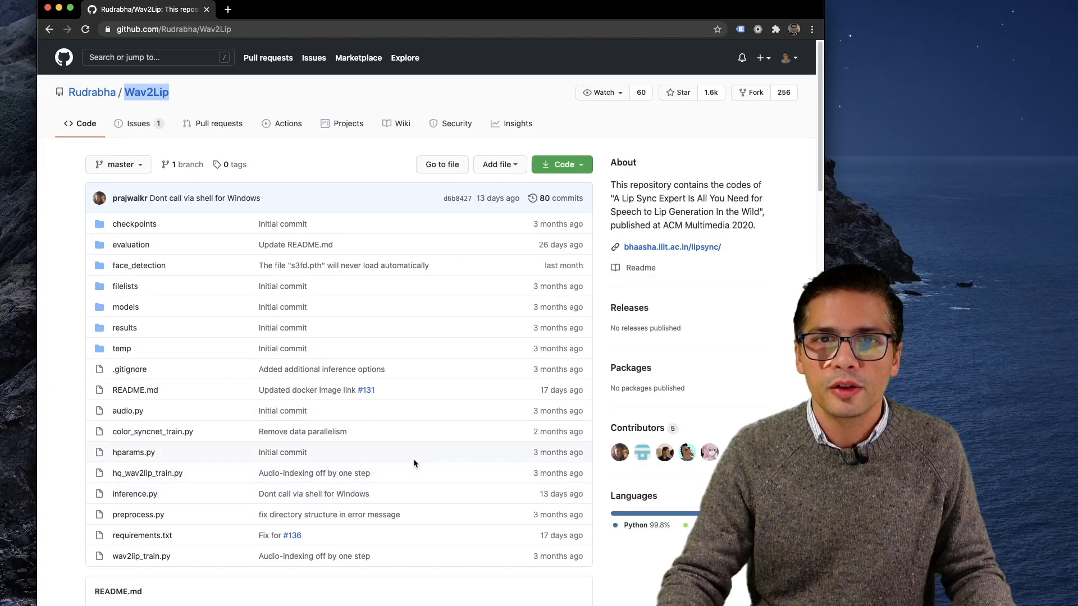
scroll(down, 3)
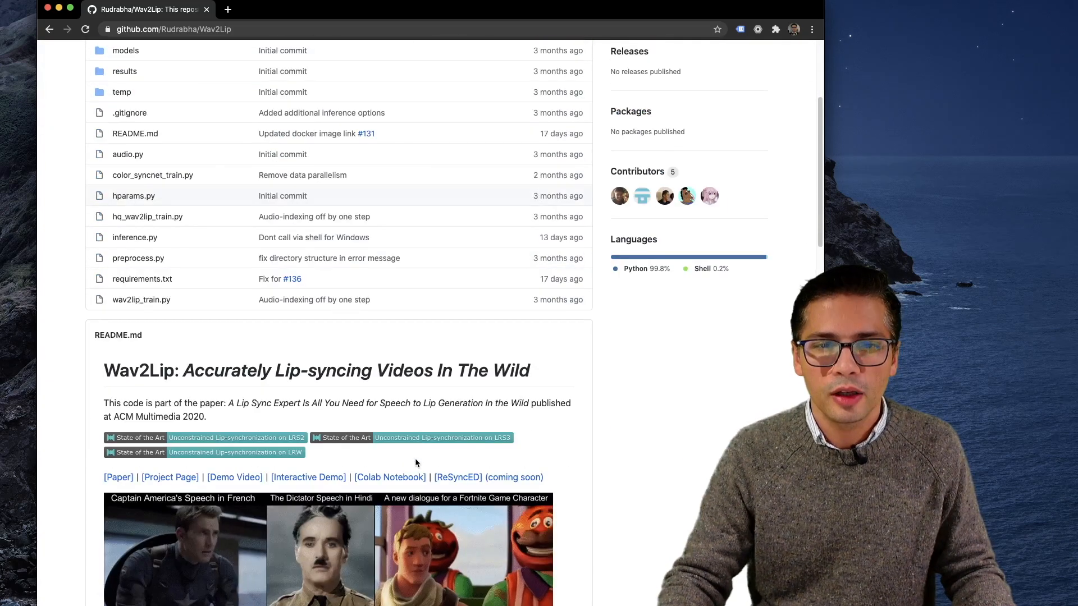
Open the README's Colab Notebook link in a new tab and return to the repository
right_click(390, 477)
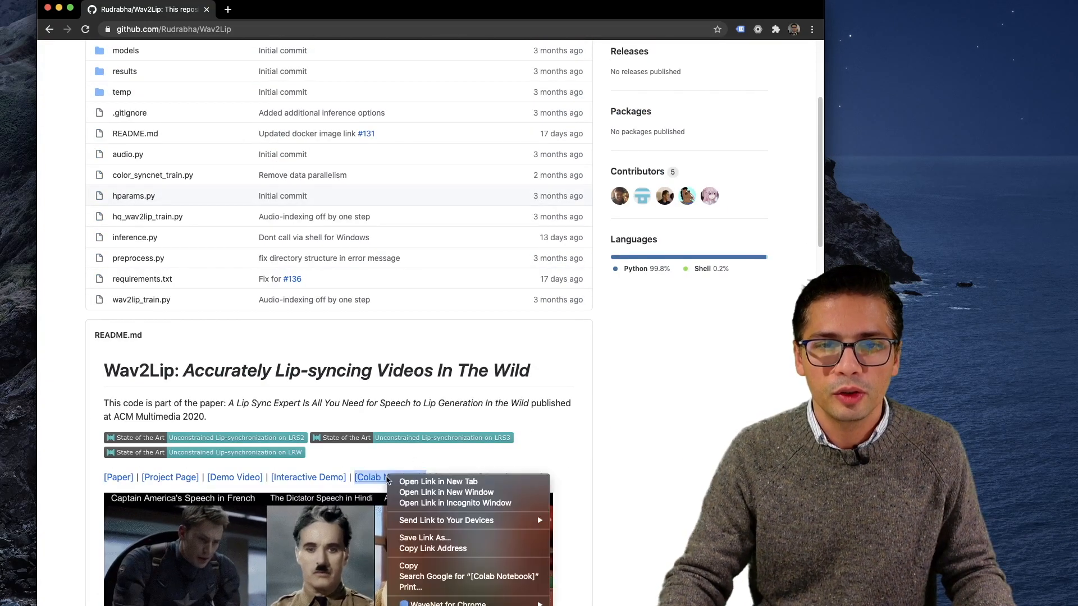
click(438, 481)
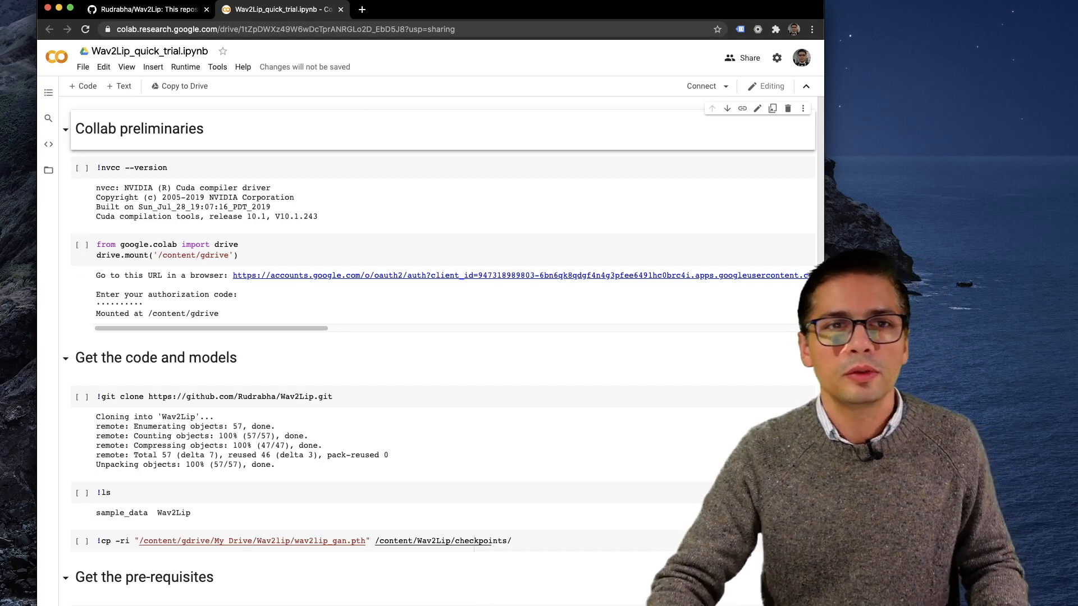
click(144, 10)
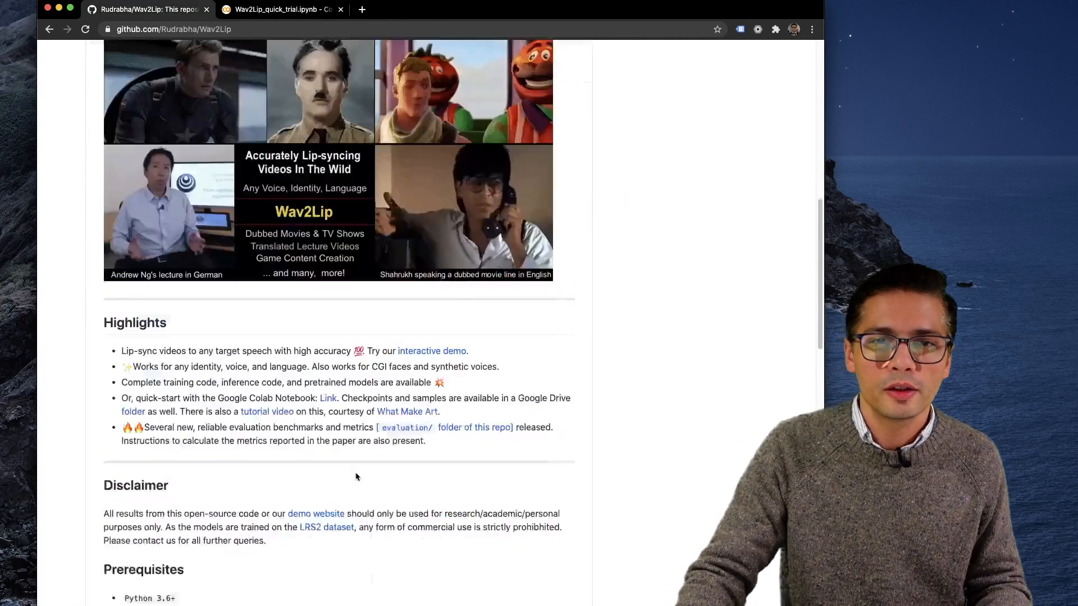
scroll(up, 3)
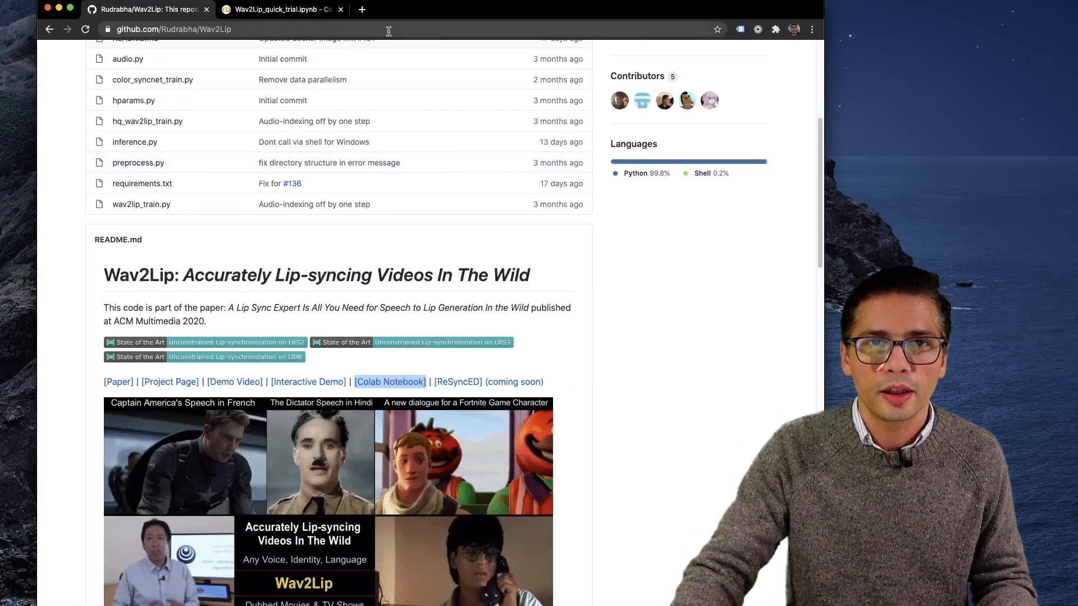
Switch to the Wav2Lip_quick_trial Colab notebook and look over its setup cells
click(279, 10)
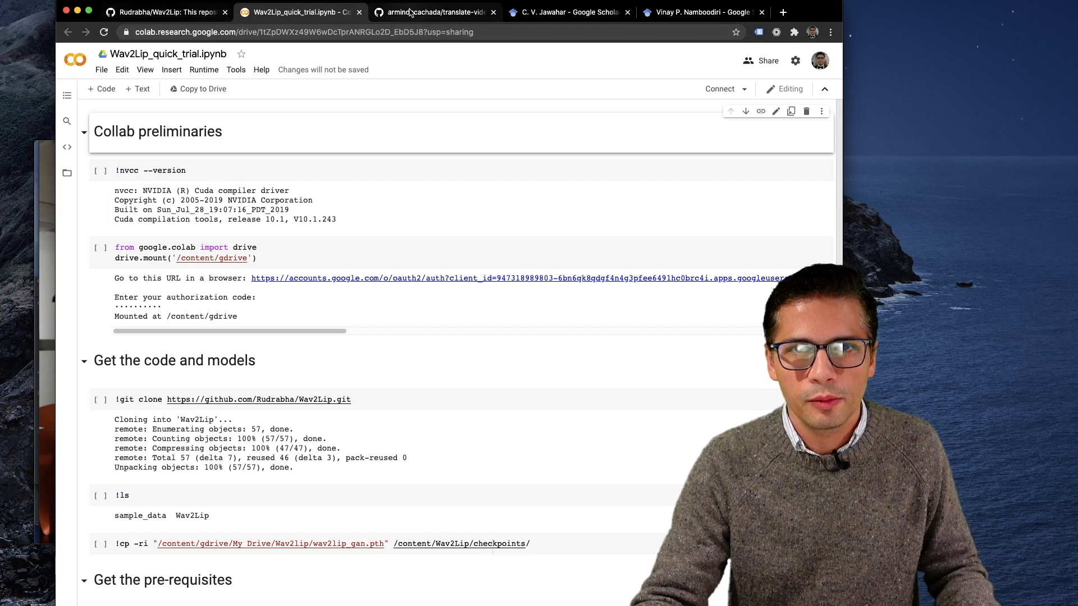
mouse_move(435, 12)
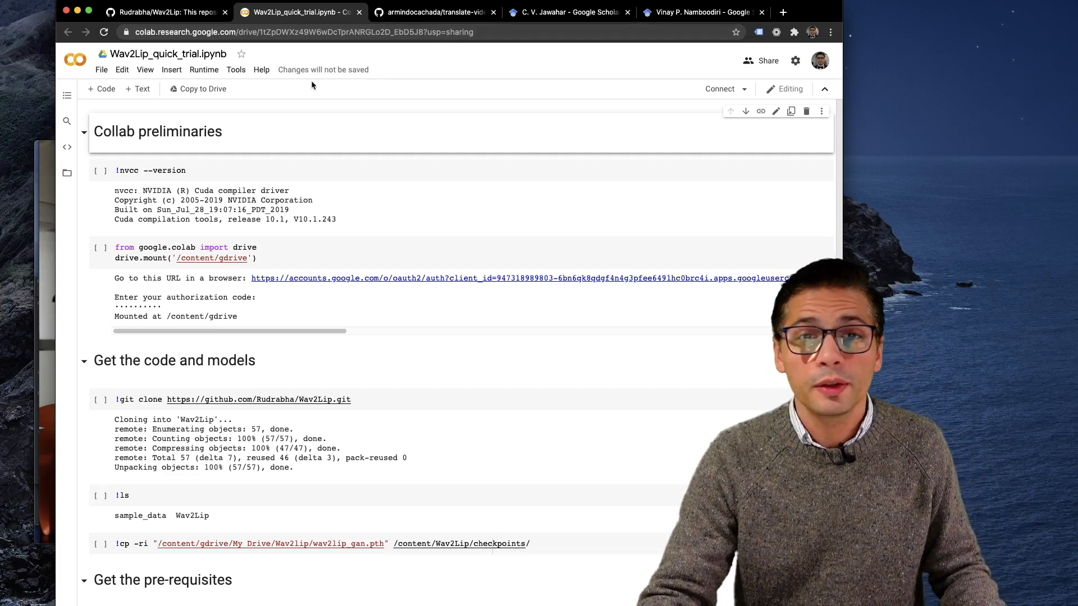
scroll(down, 3)
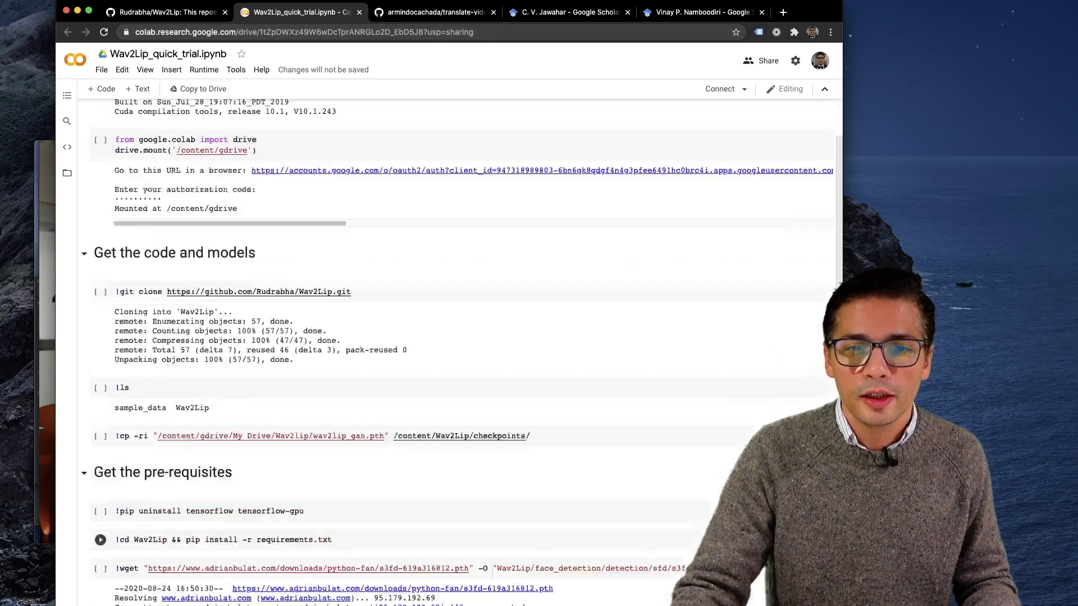
scroll(down, 3)
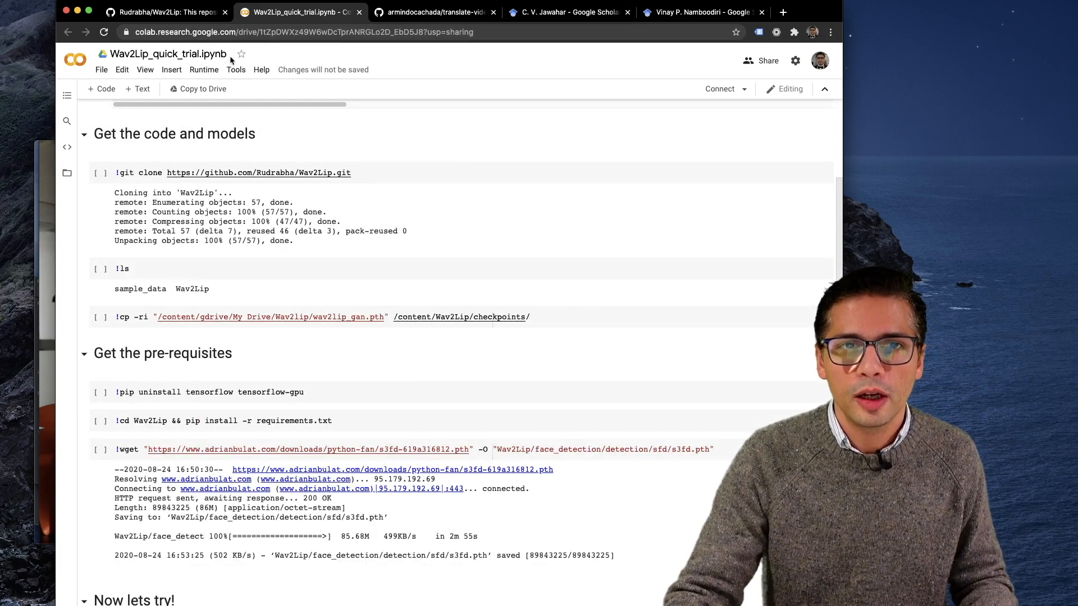
scroll(up, 3)
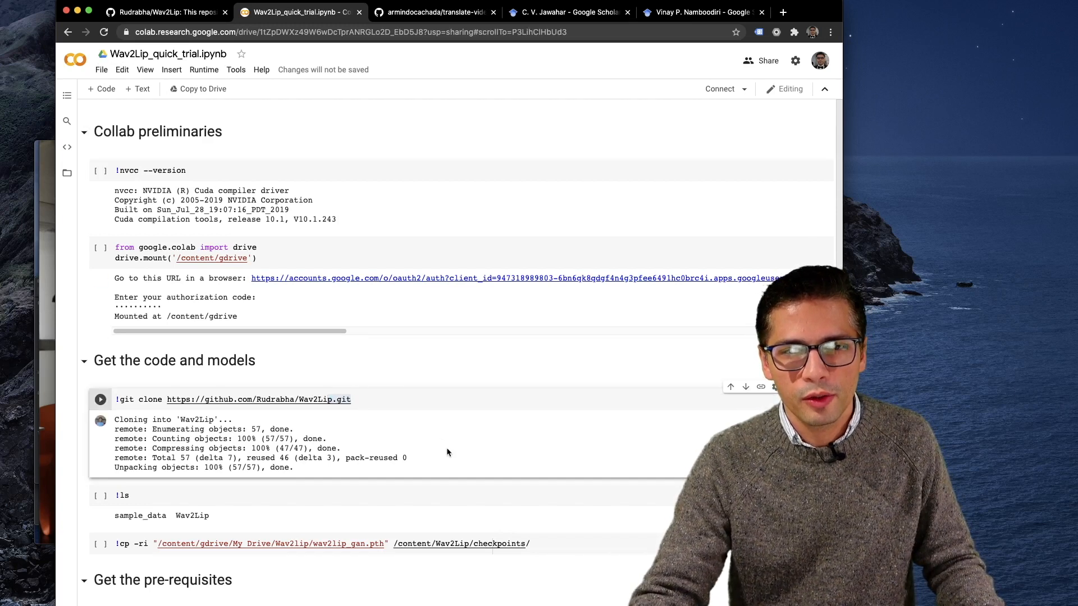
mouse_move(366, 383)
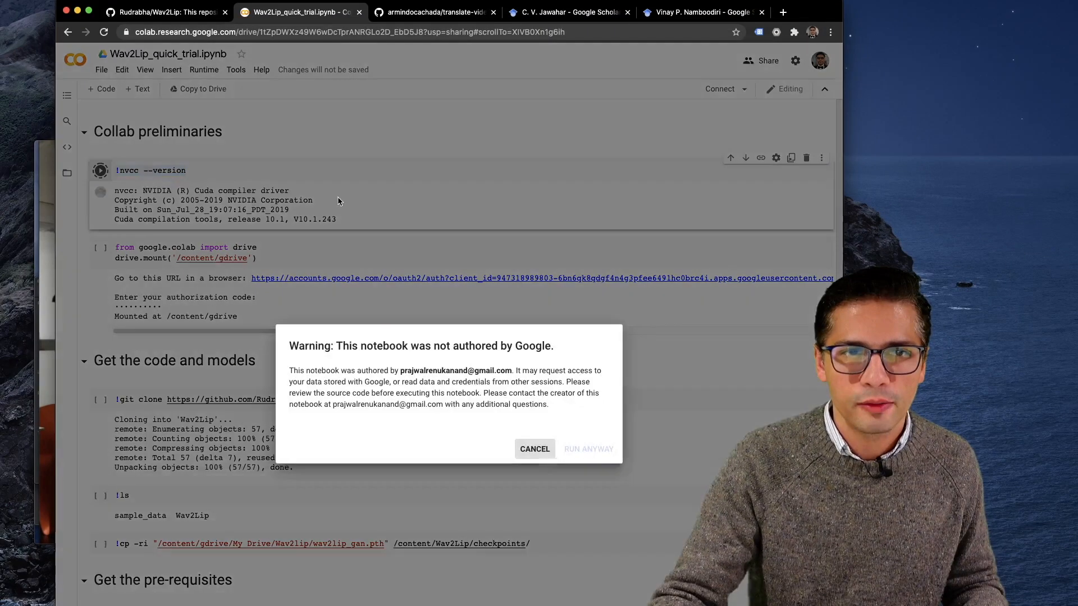
Run the !nvcc --version cell despite the authorship warning and select its CUDA output
click(587, 449)
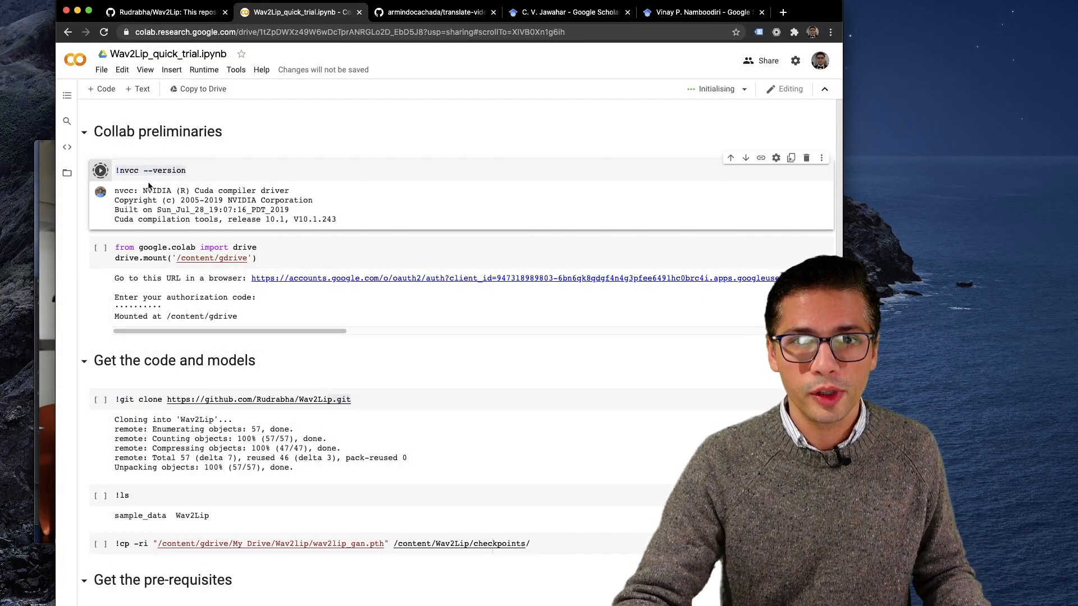
click(100, 170)
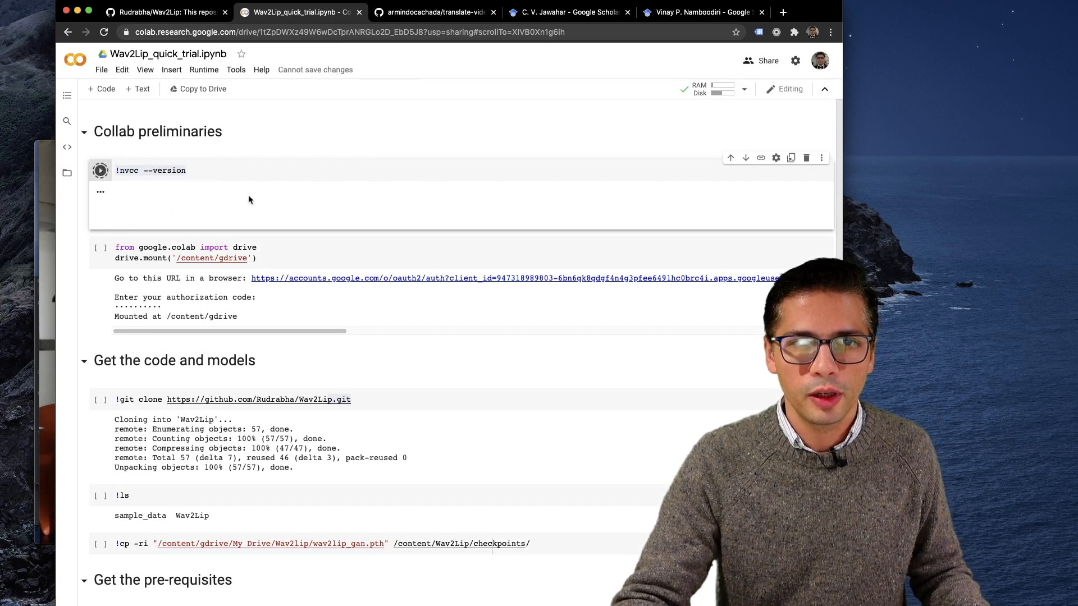
click(100, 169)
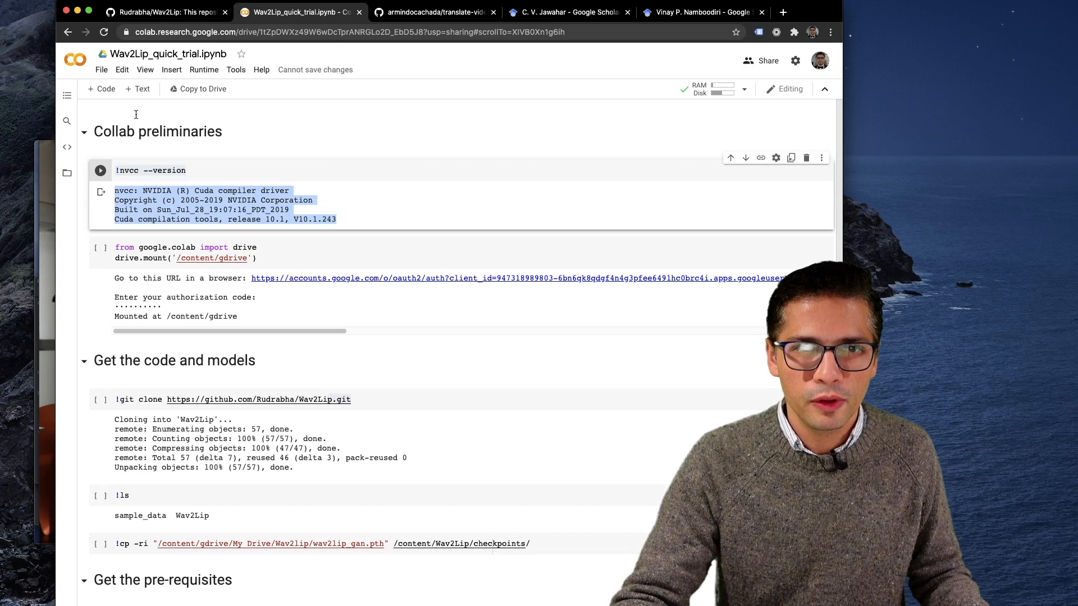
Change the runtime type to use a GPU hardware accelerator
click(203, 70)
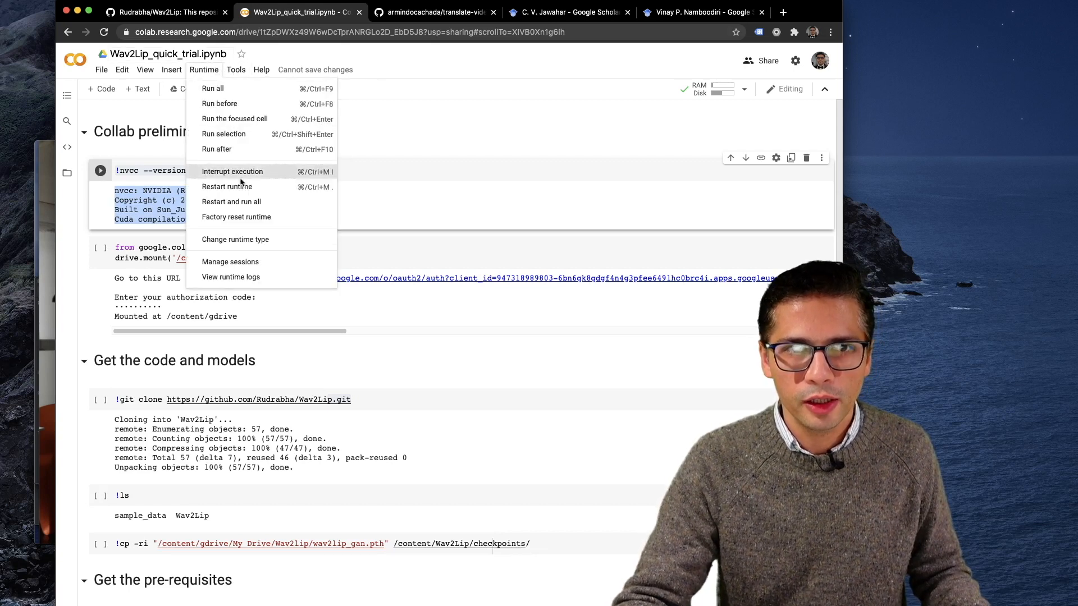
click(235, 239)
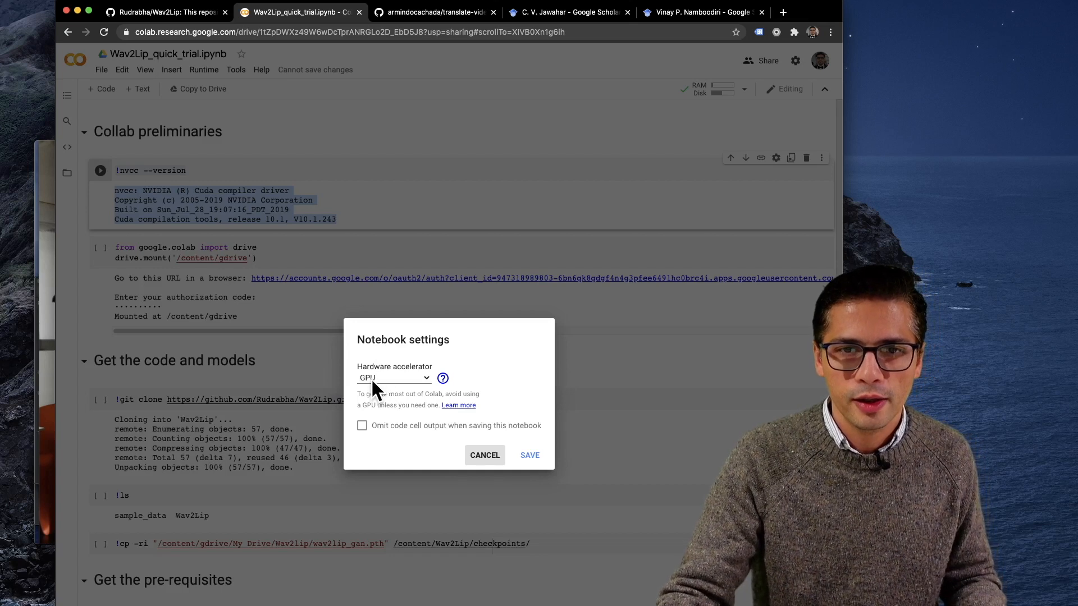
click(529, 456)
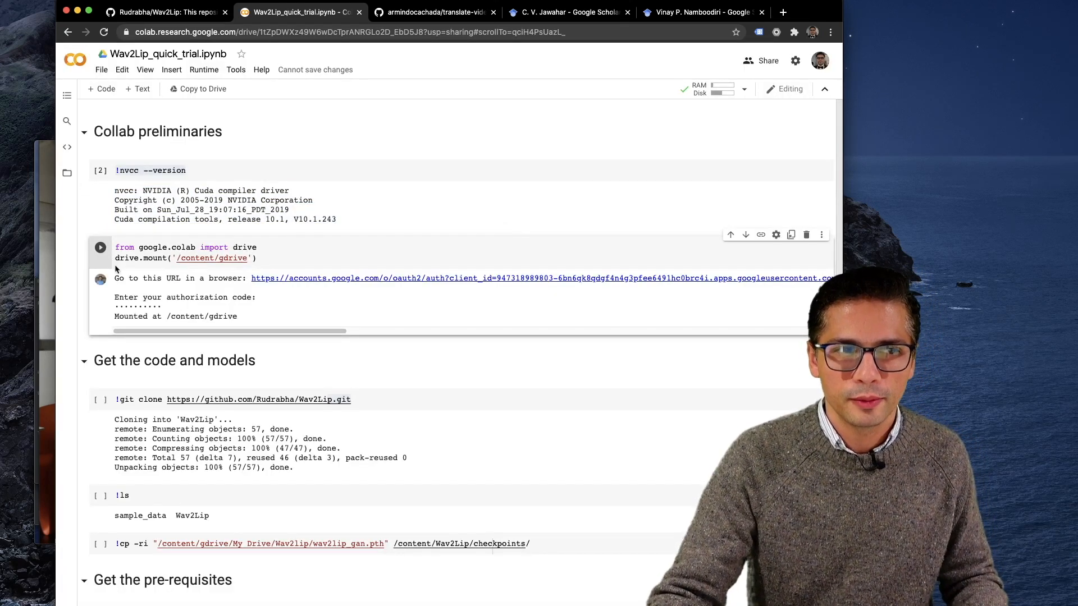
scroll(right, 3)
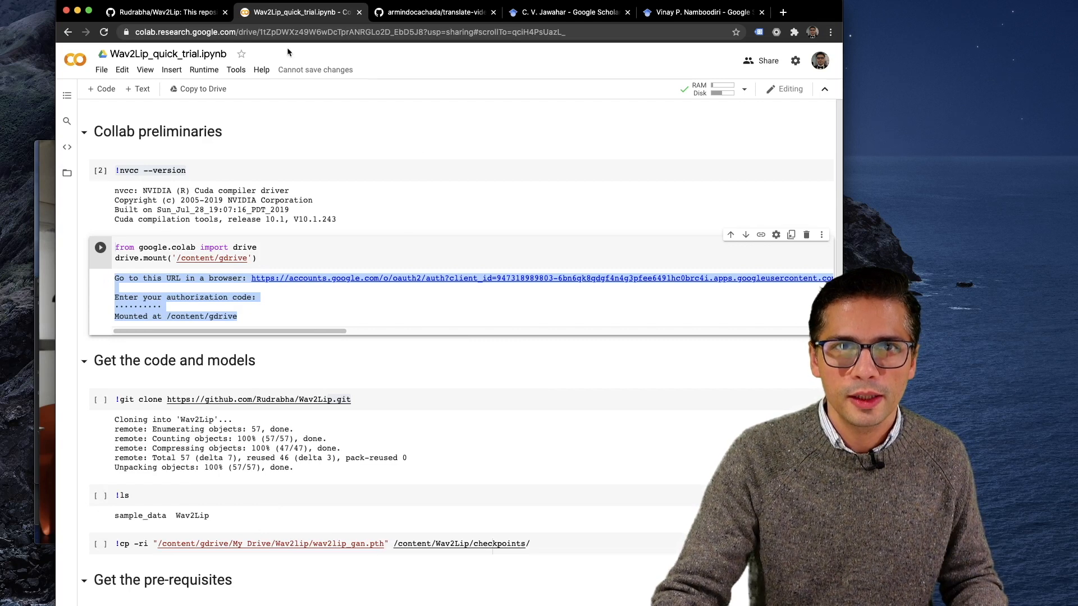
Review the Highlights and model weights table on the Wav2Lip GitHub page, then return to Colab
click(165, 12)
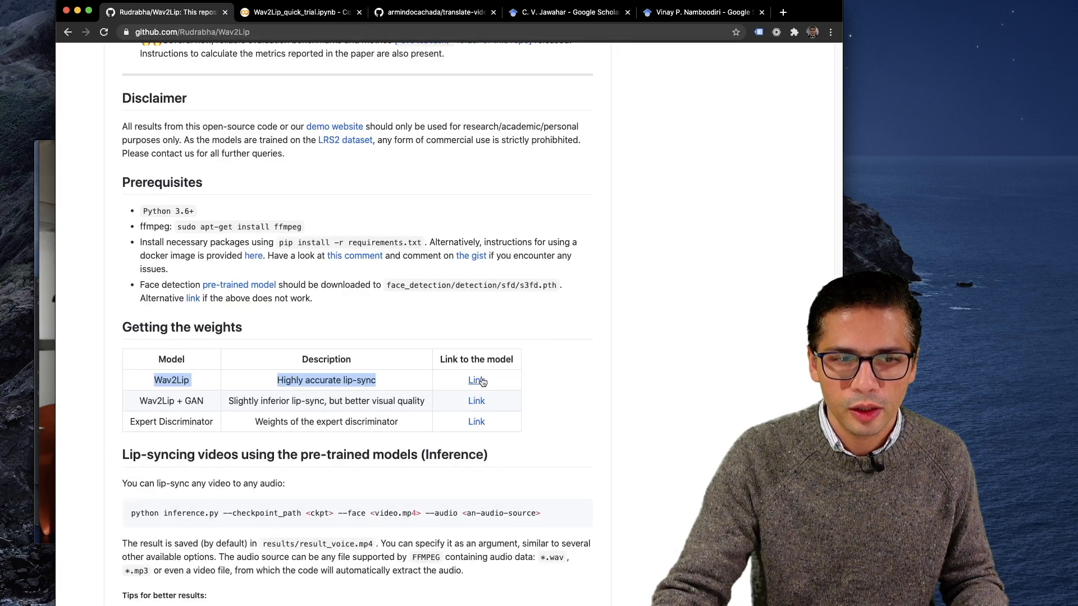
scroll(up, 3)
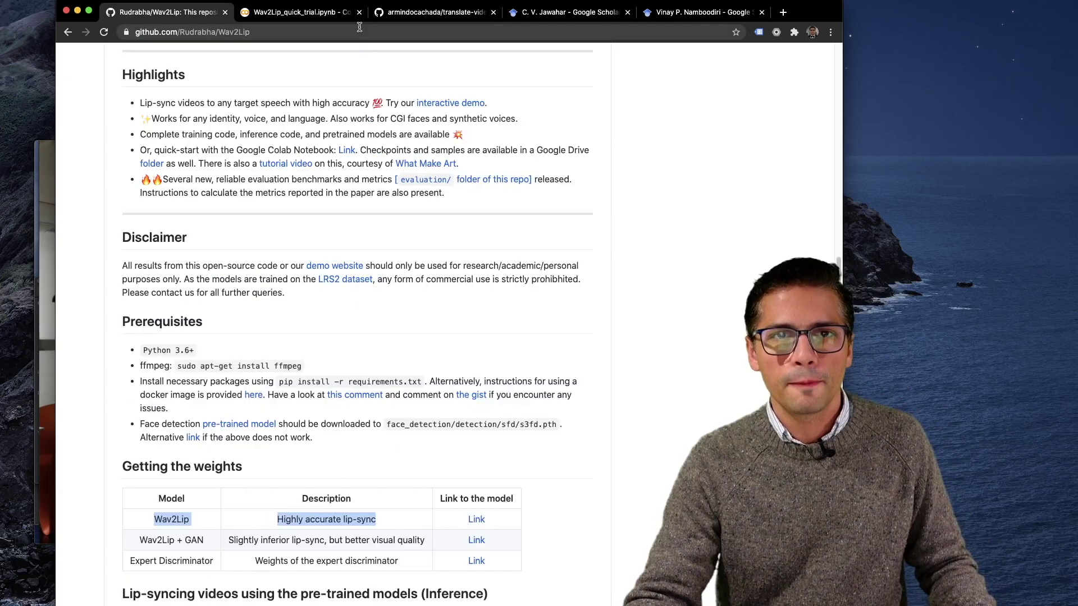
click(300, 12)
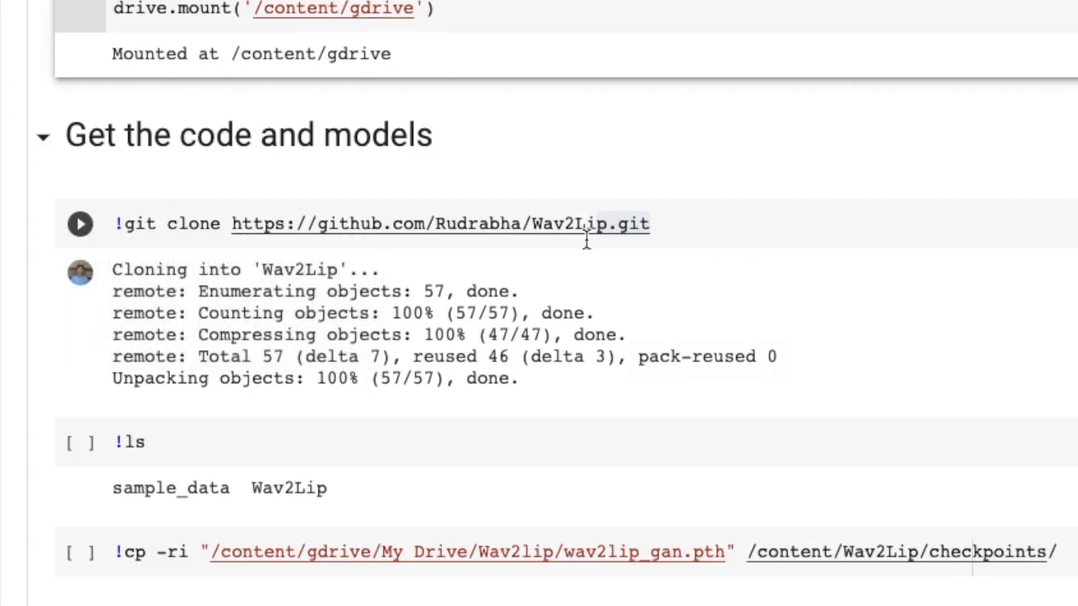
Clone Wav2Lip and copy wav2lip_gan.pth from /content/gdrive/MyDrive/wav2lip into checkpoints
click(80, 224)
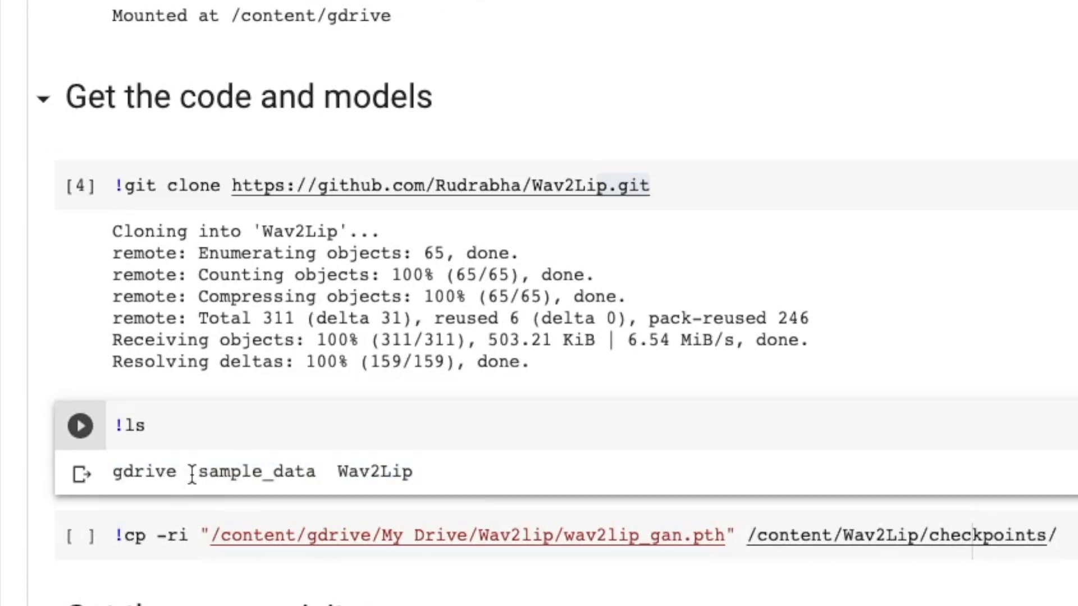
text(/content/gdrive/MyDrive/wav2lip)
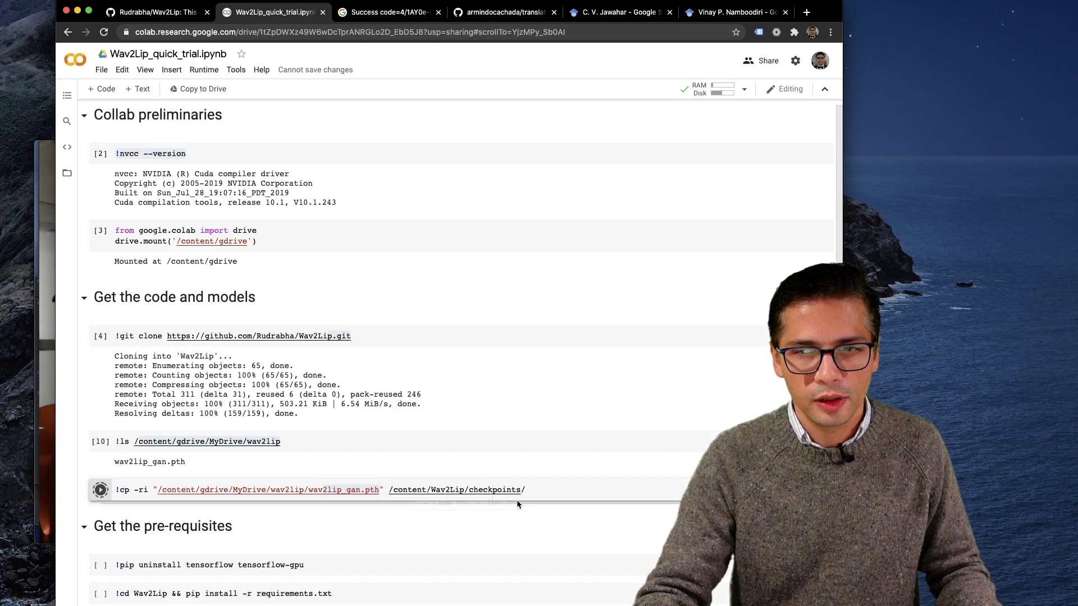
click(99, 489)
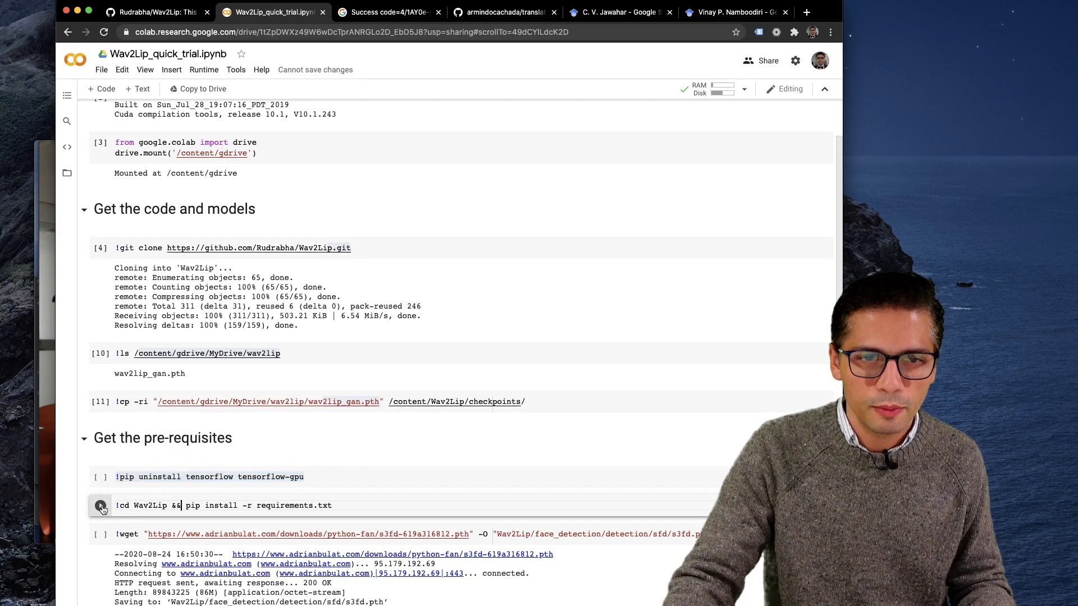
Run the requirements installation and scroll to follow its progress
click(101, 505)
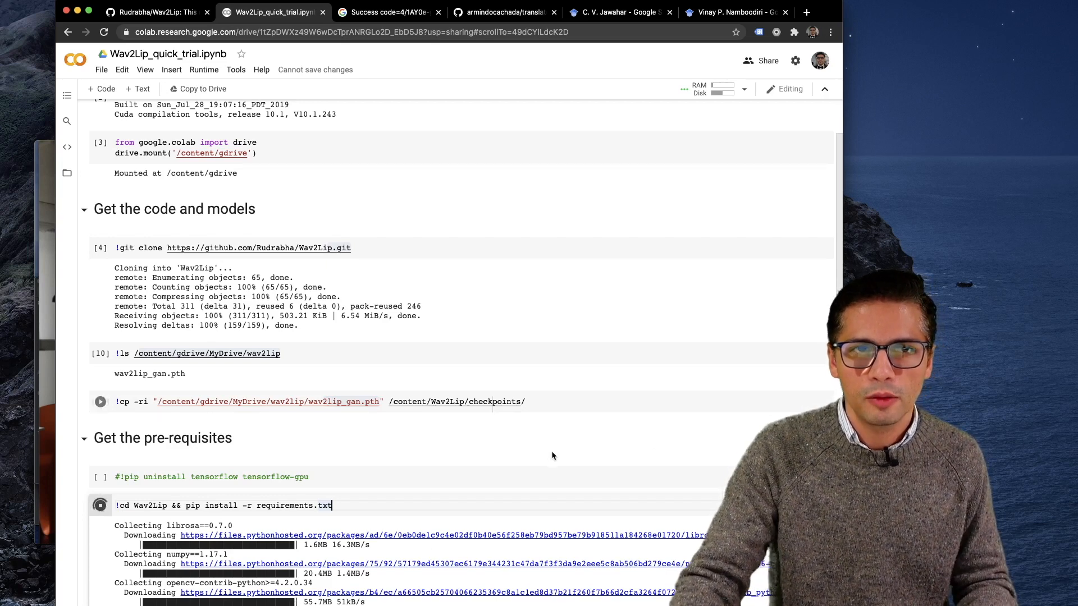
click(100, 402)
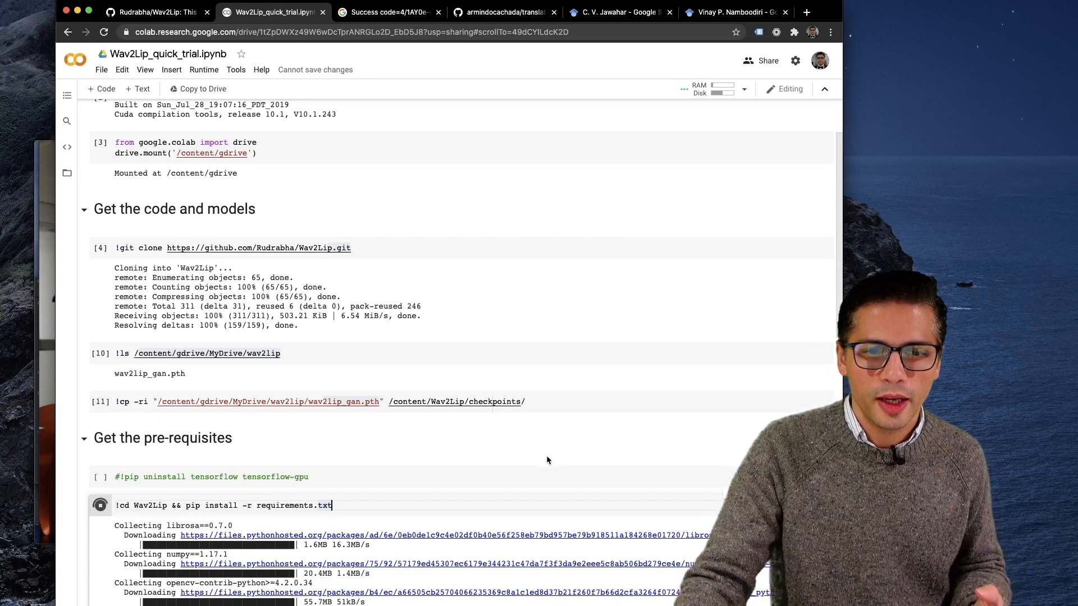
mouse_move(545, 466)
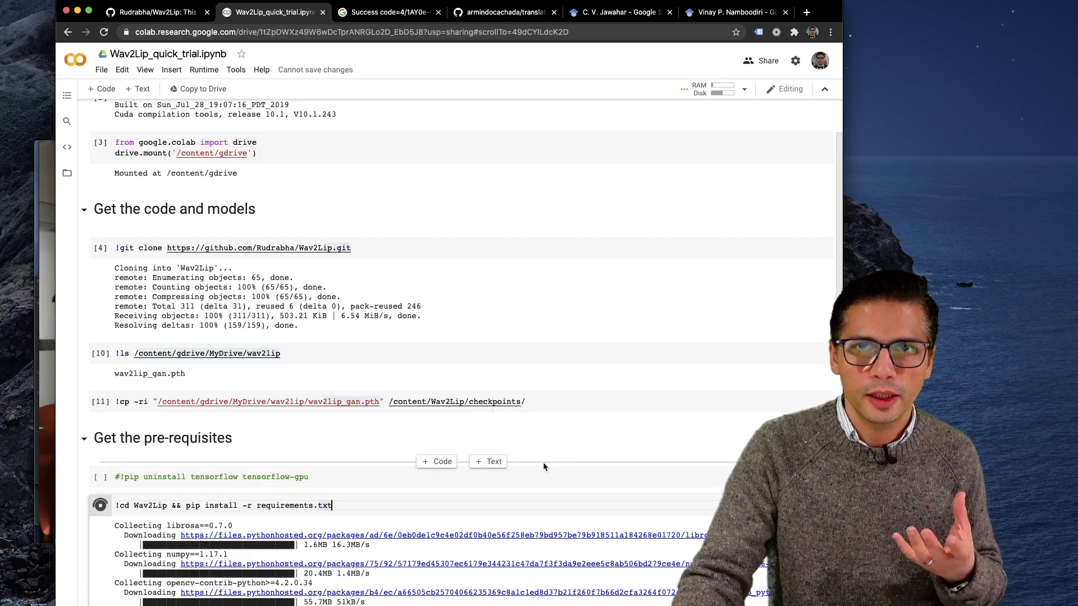
scroll(down, 3)
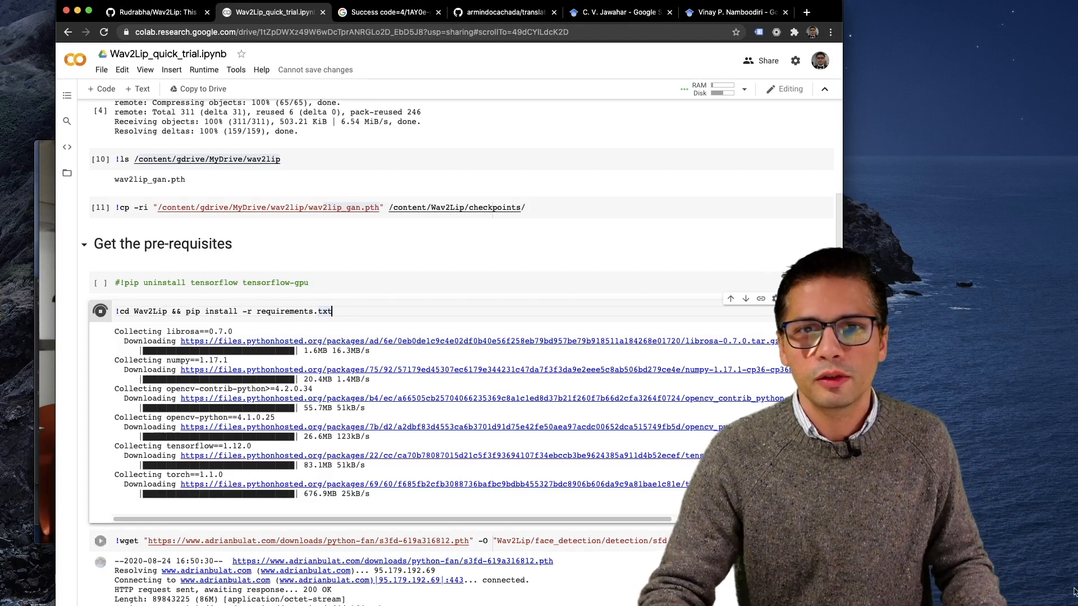
scroll(down, 3)
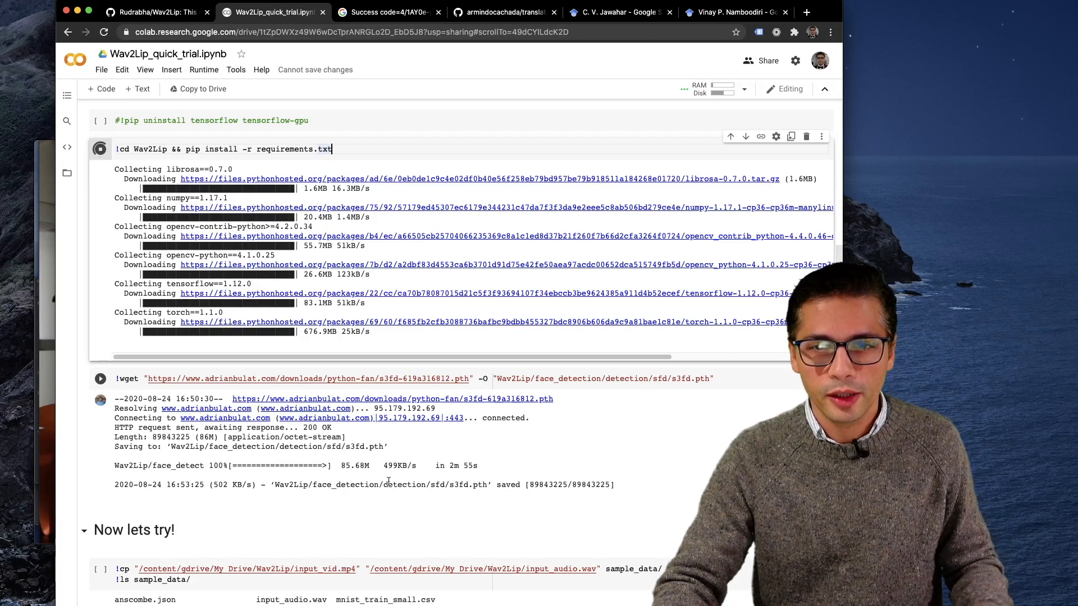
Upload on_the_phone_quiet.mov and introduction_original.mp4 into the sample_data folder
click(67, 172)
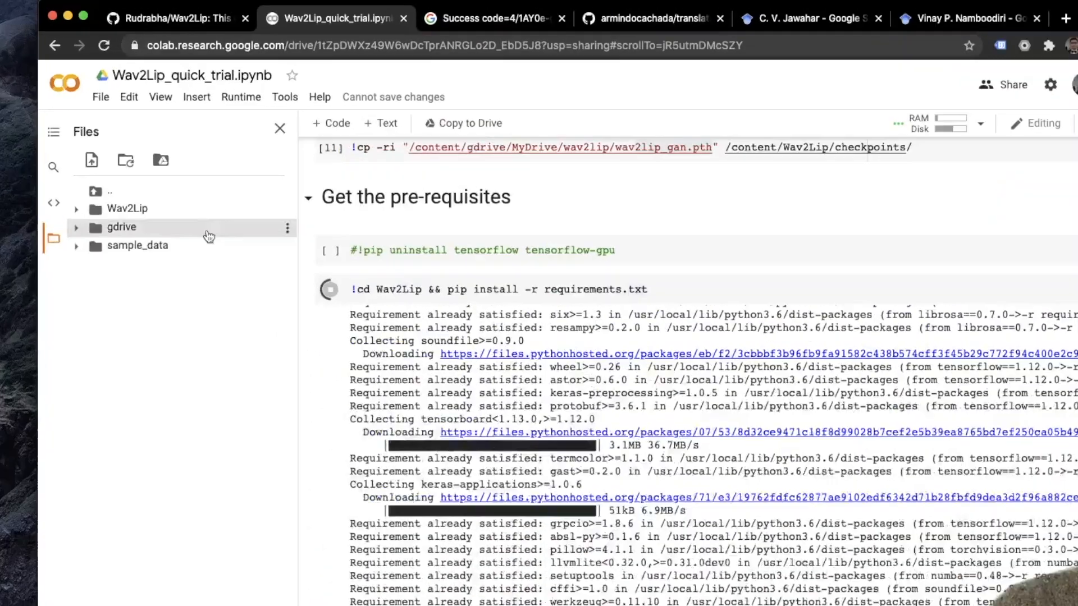
click(77, 245)
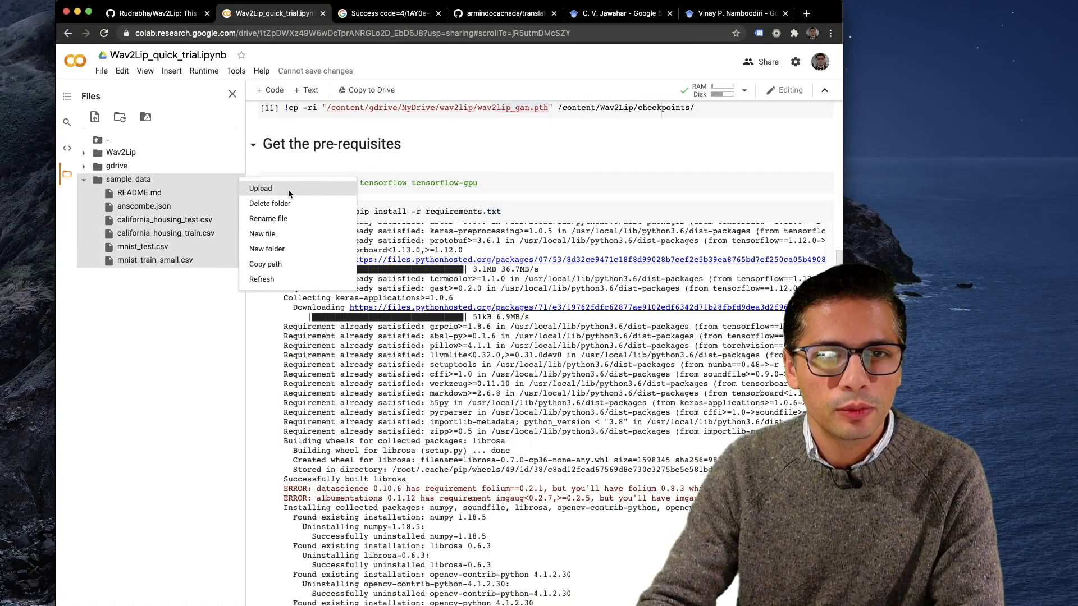
click(260, 188)
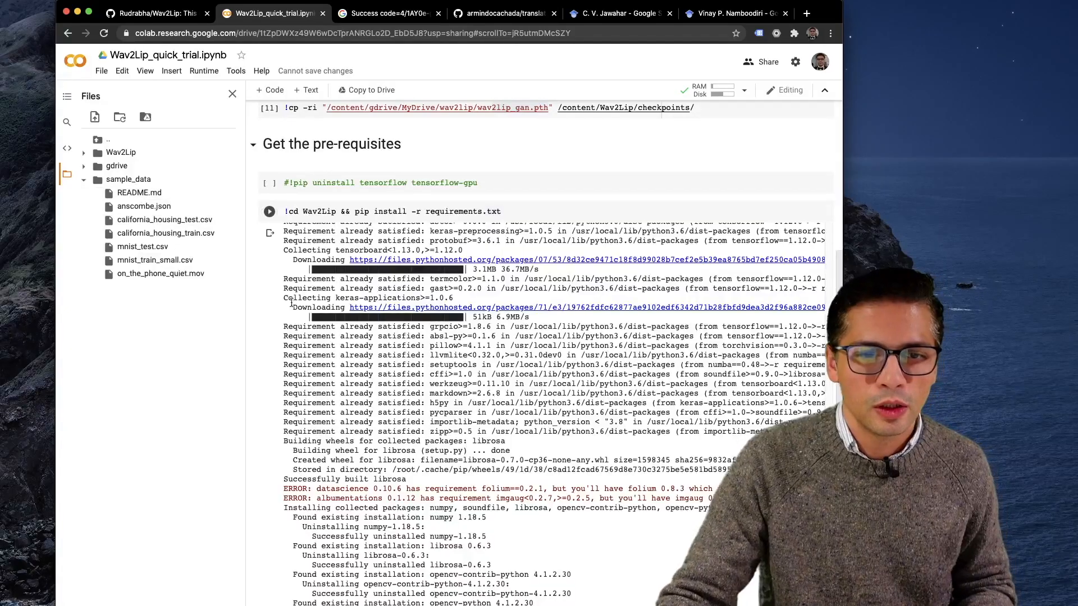
click(268, 211)
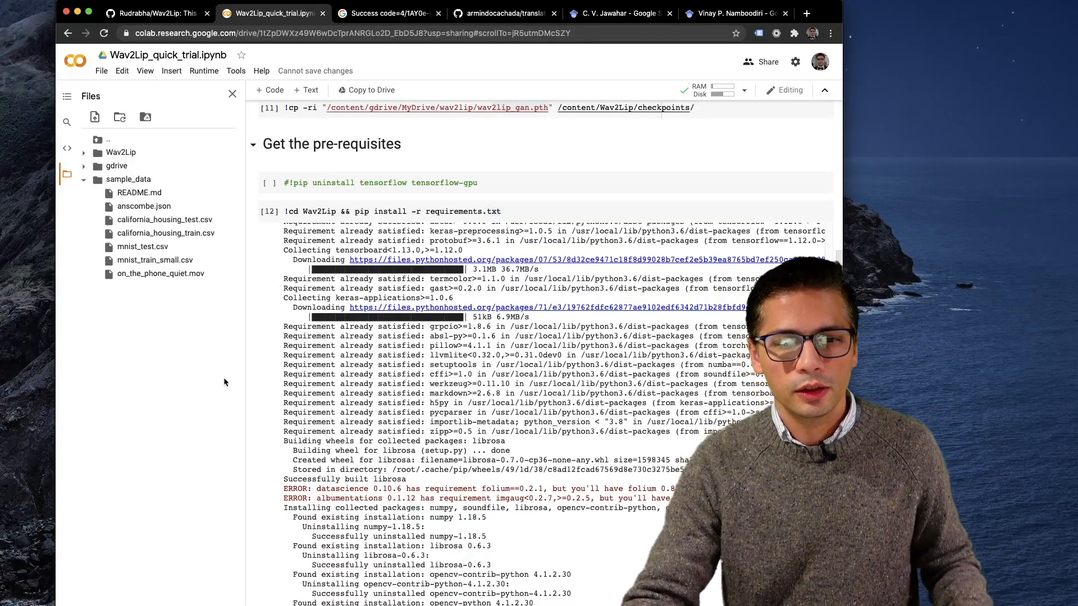
scroll(up, 3)
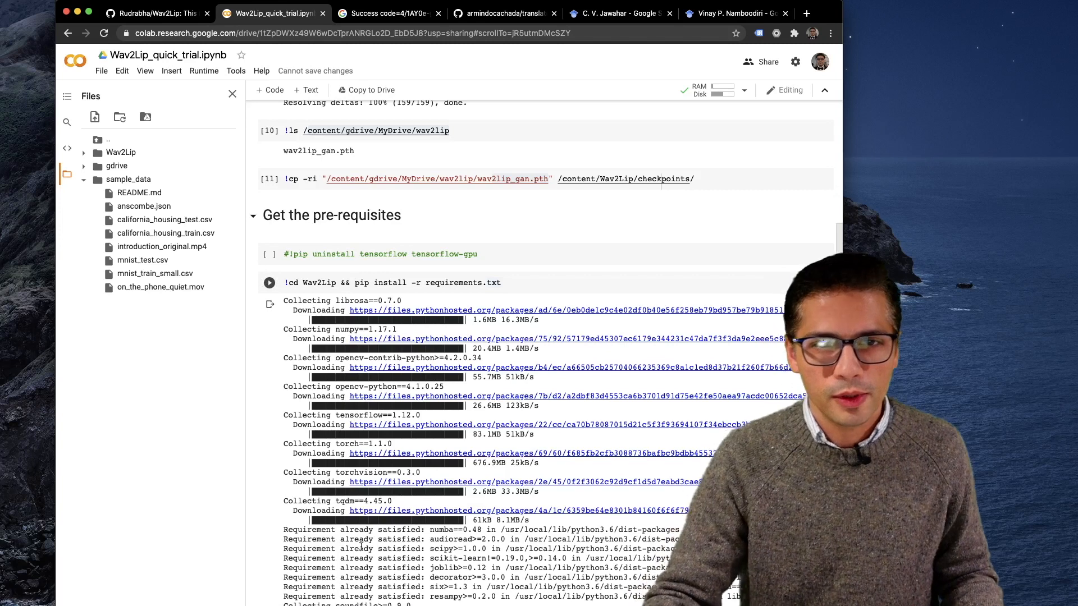
scroll(down, 3)
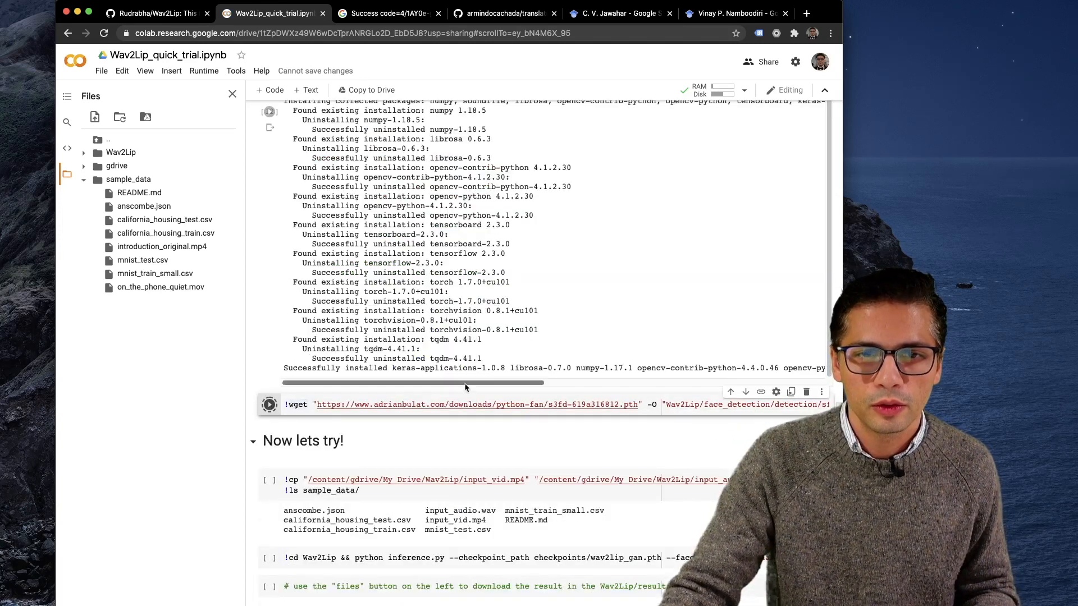
Download the s3fd face-detection model and upload the translated mp3 files to sample_data
click(269, 404)
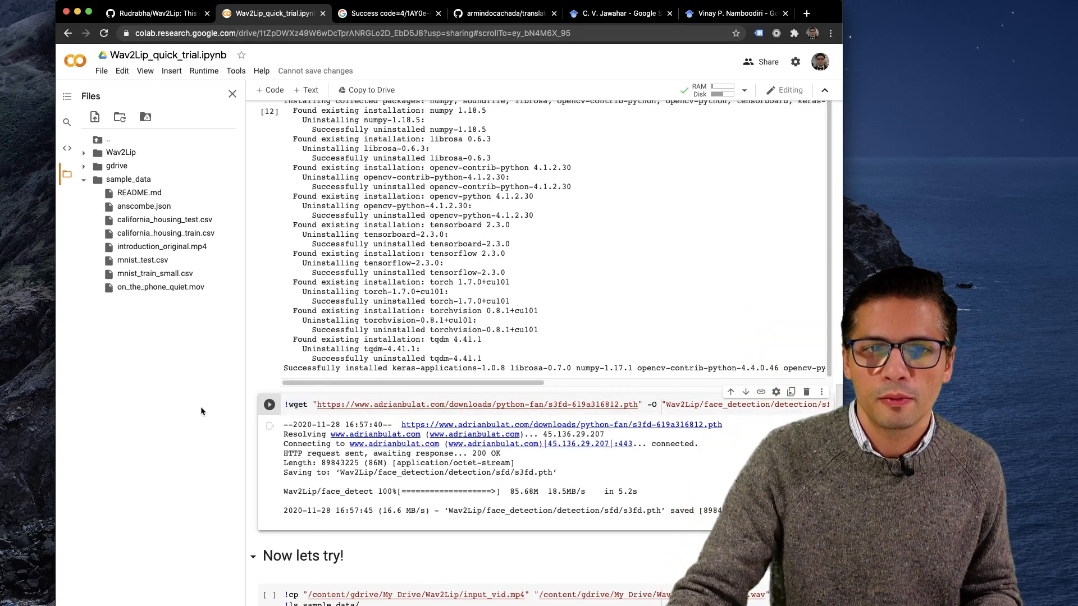
click(93, 180)
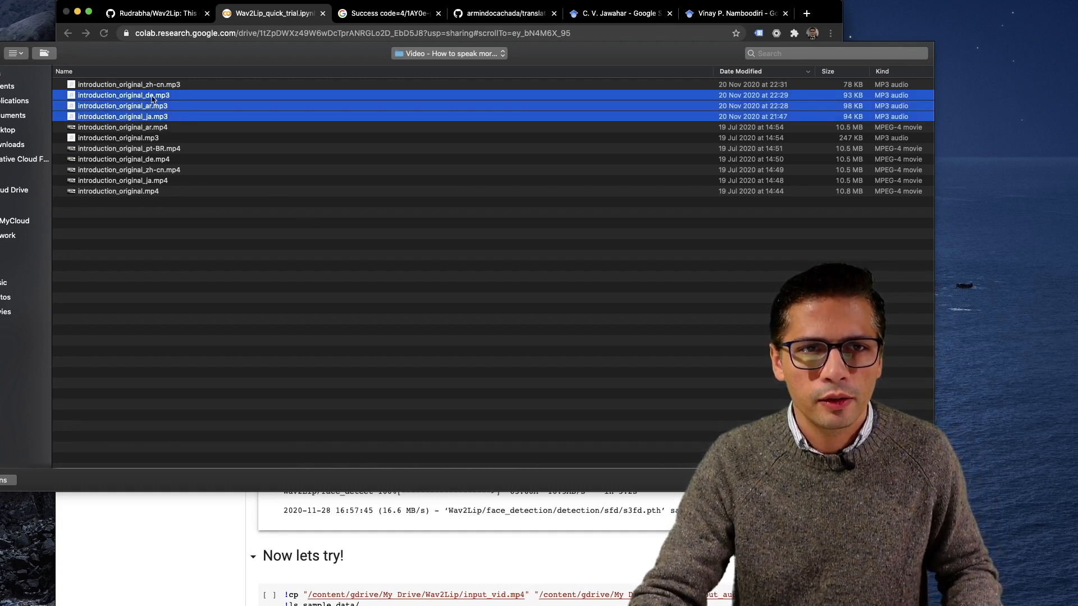
click(122, 116)
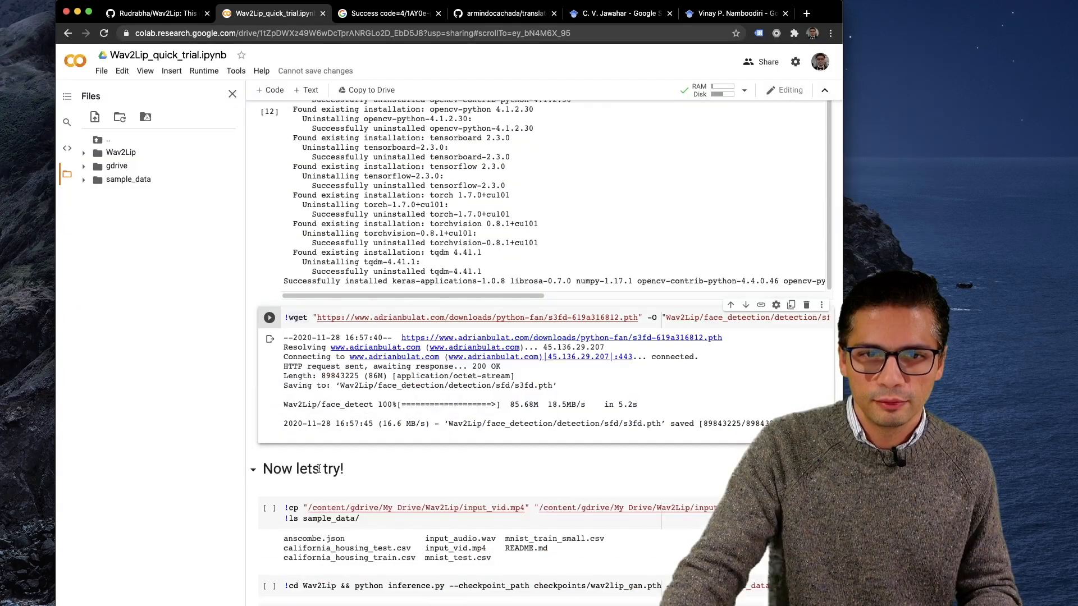
Run inference with on_the_phone_quiet.mov and the copied introduction_original_ar.mp3 path
click(83, 180)
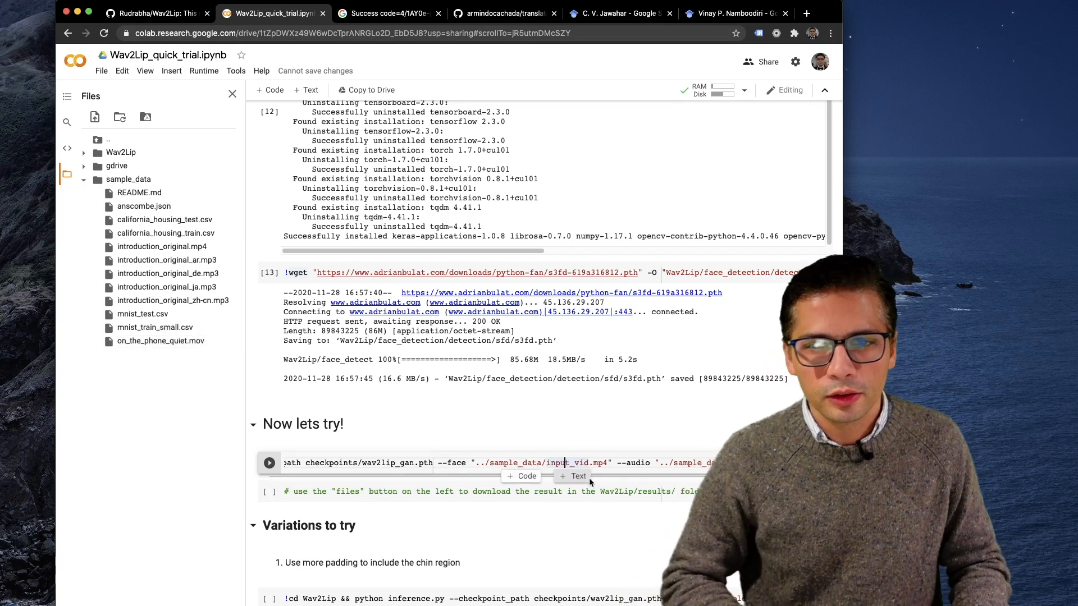
right_click(85, 260)
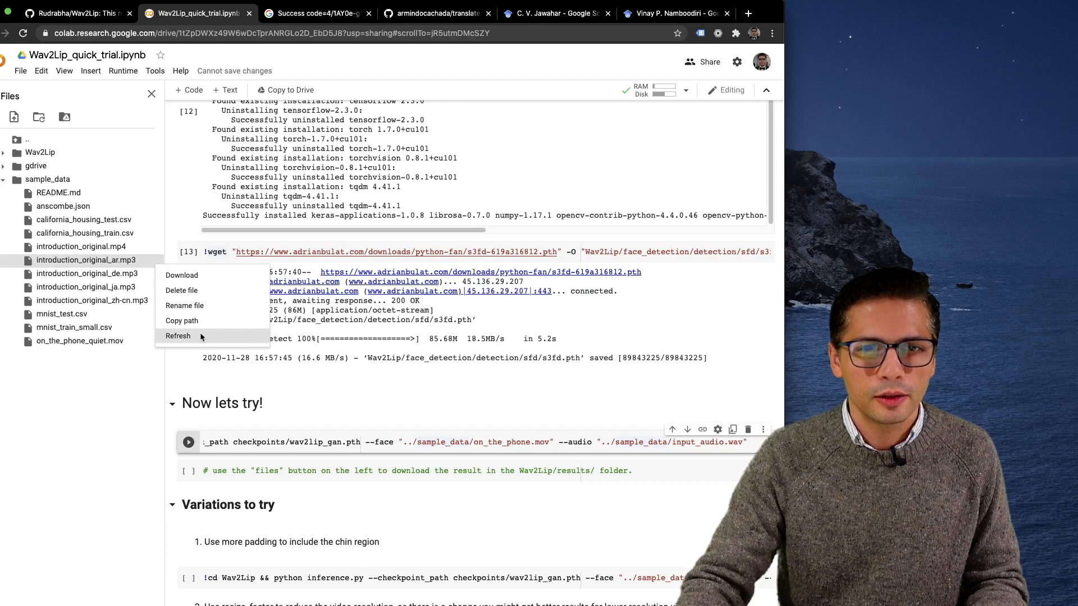
click(181, 320)
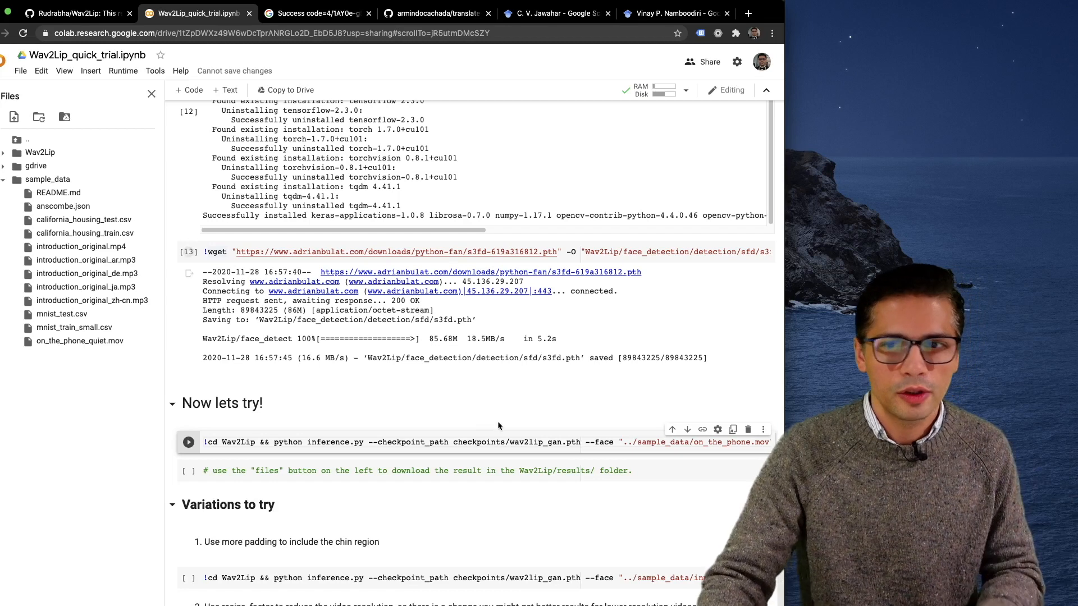
click(188, 442)
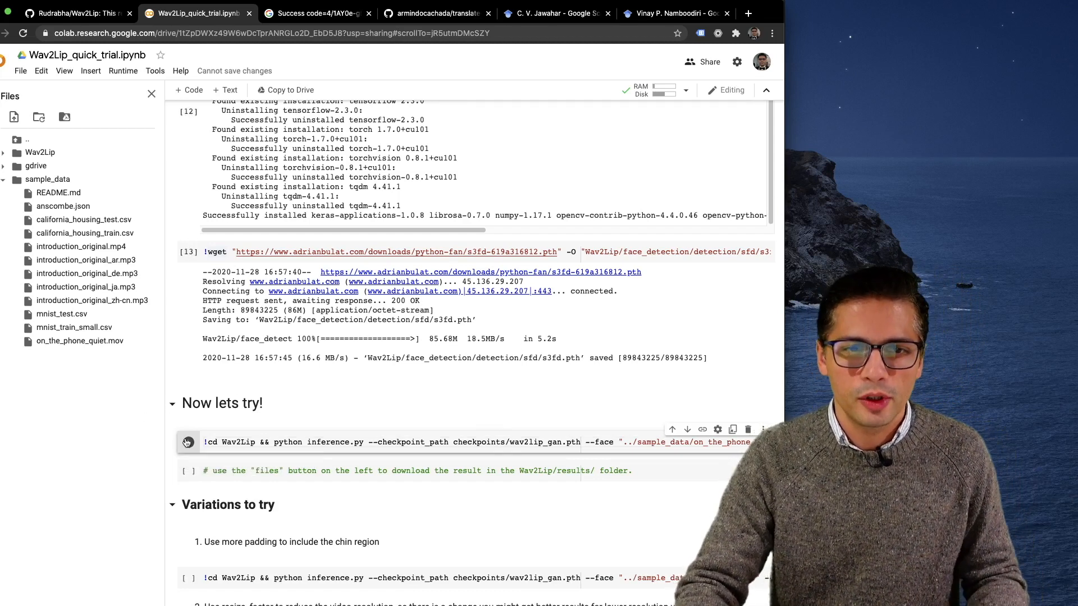
click(188, 441)
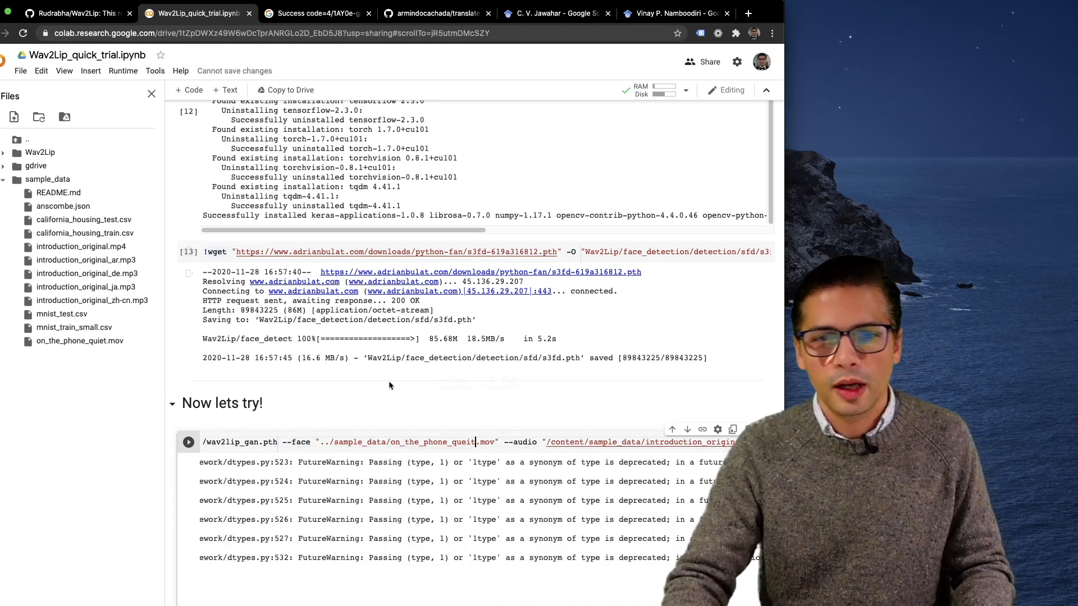
After inference finishes, expand the Wav2Lip folder to reach the result_voice.mp4 output
scroll(down, 3)
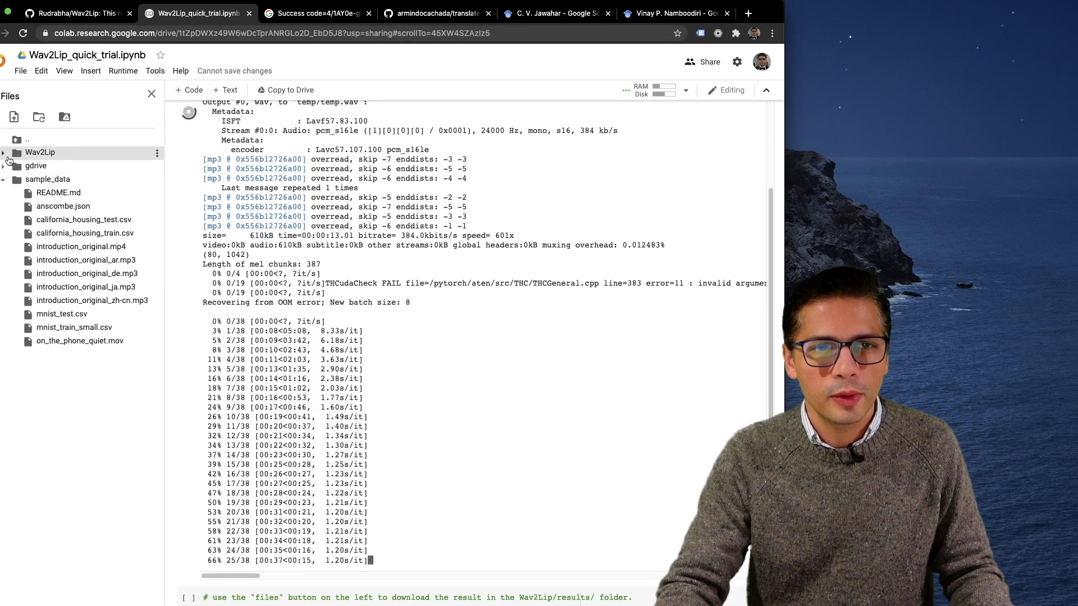
click(5, 152)
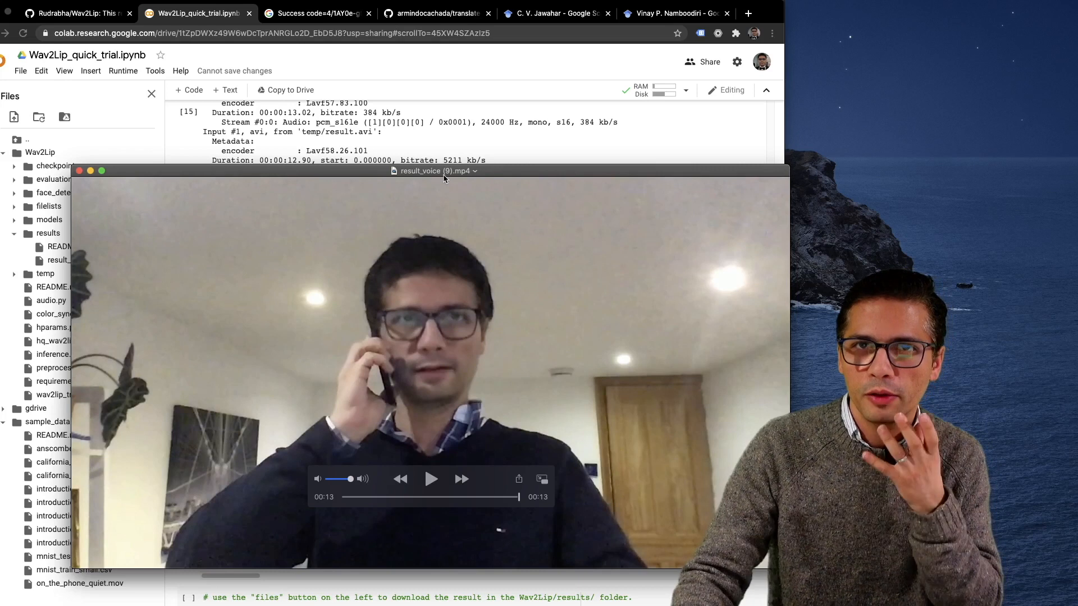
Close the first result, view Variations to try, then watch and close on_the_phone_ar.mp4
click(79, 171)
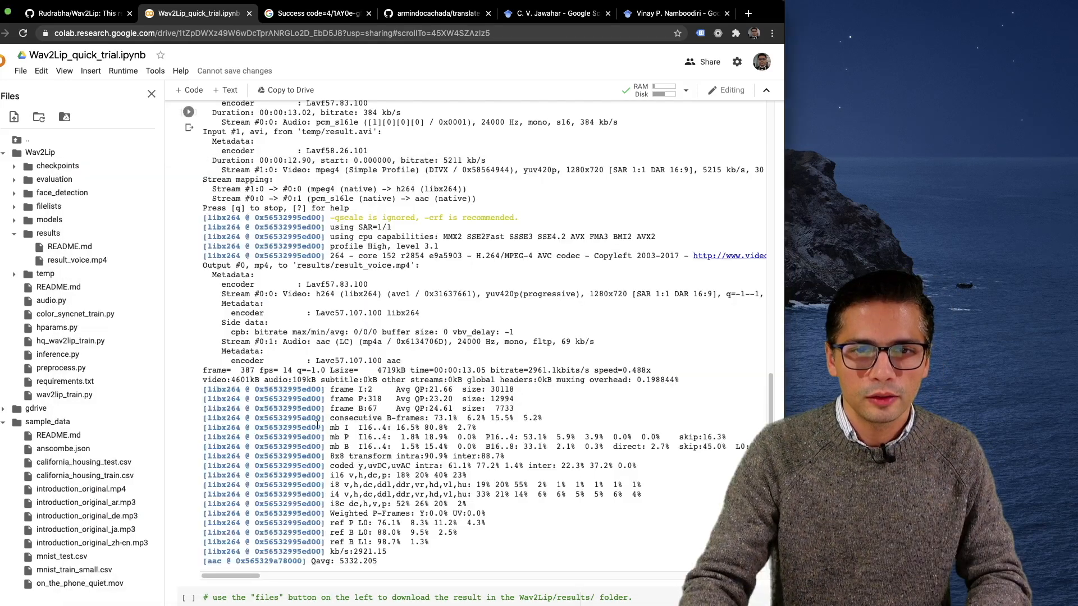
scroll(down, 3)
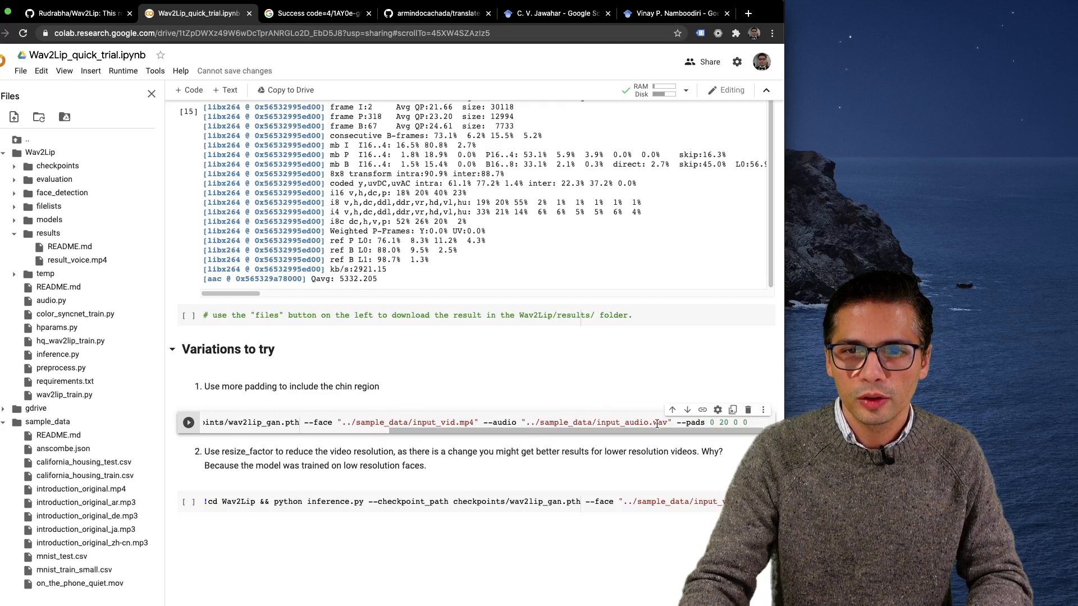
scroll(up, 3)
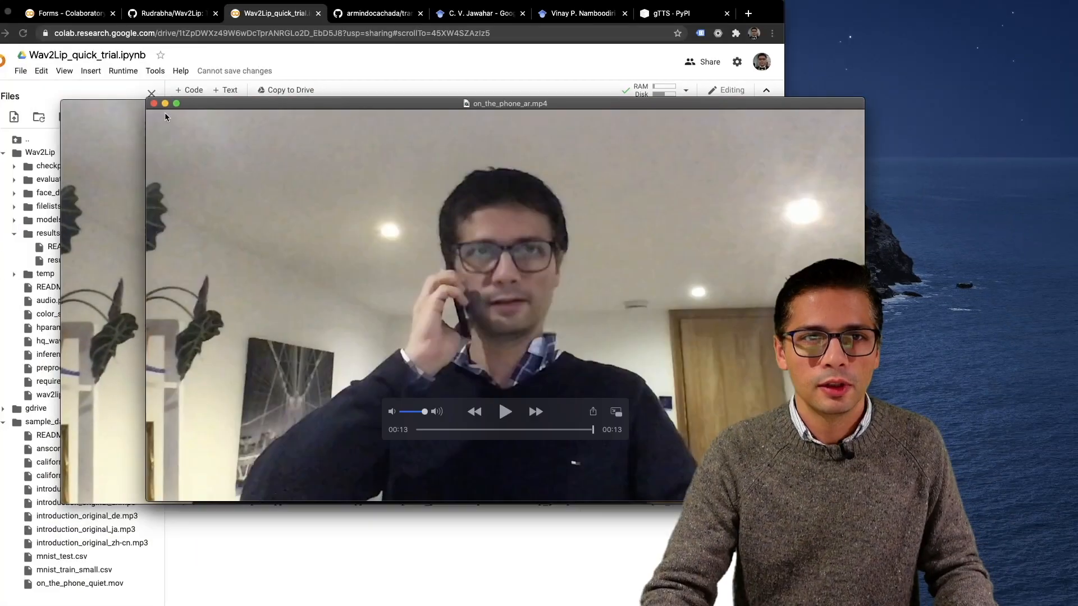
click(154, 104)
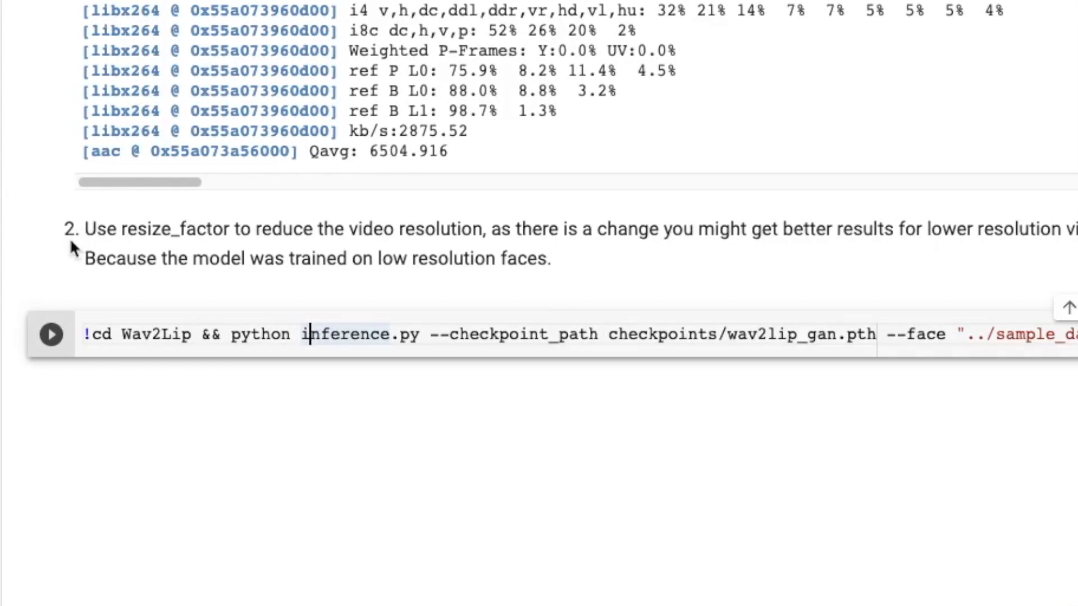
mouse_move(497, 354)
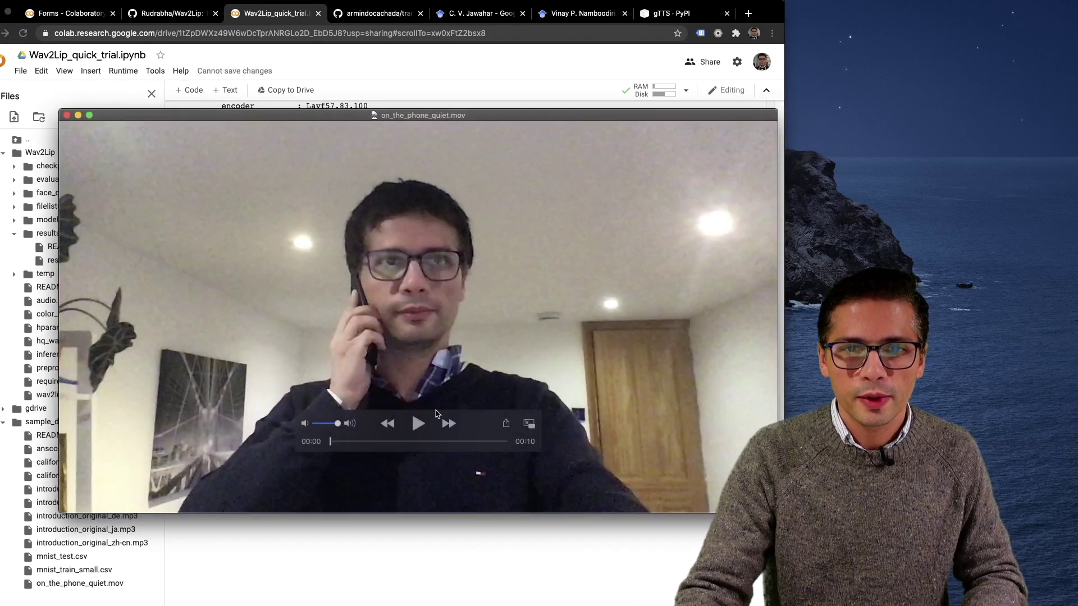
Compare on_the_phone_quiet.mov with the Chinese-dubbed on_the_phone_zh-cn.mp4 in QuickTime Player
click(419, 423)
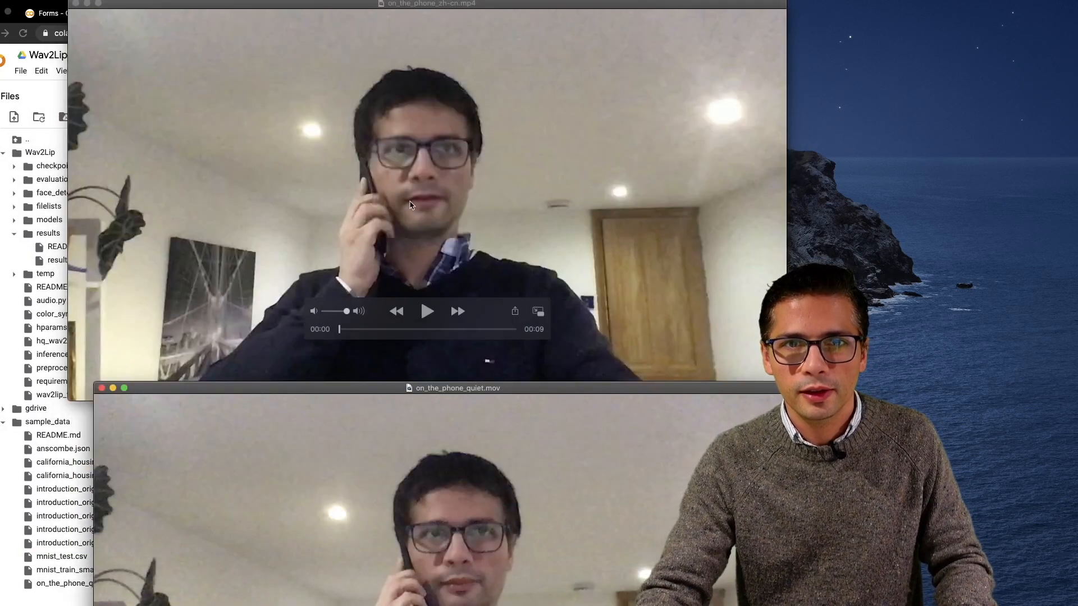
click(426, 312)
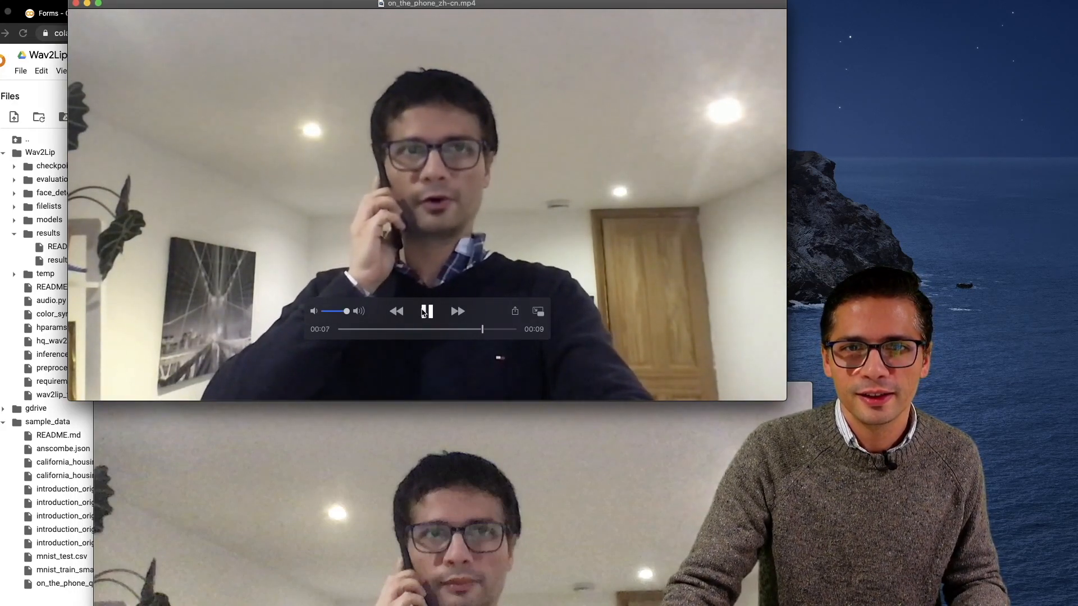
click(427, 310)
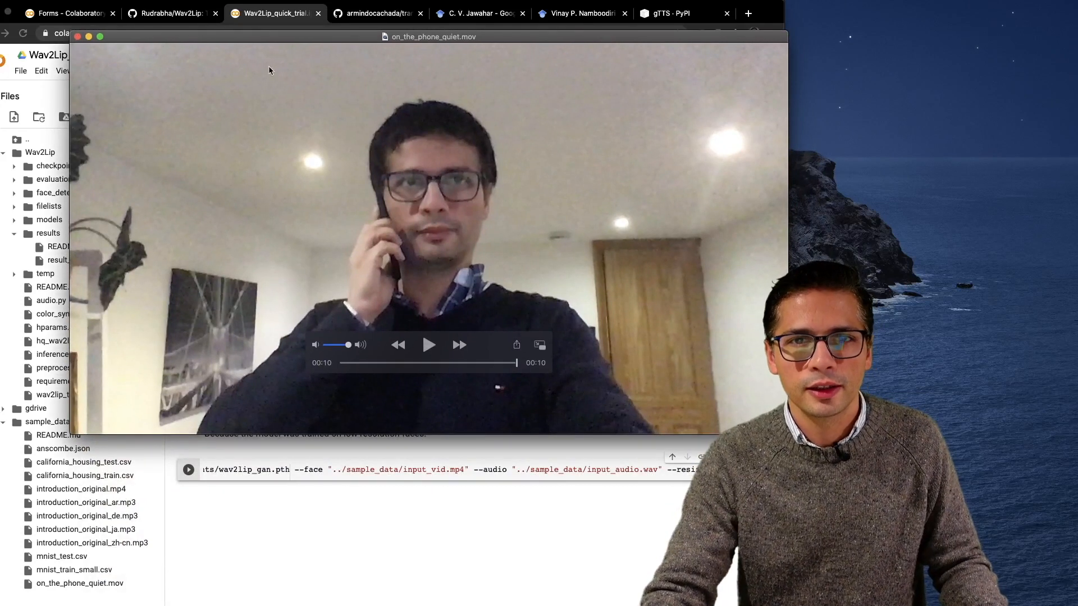
mouse_move(463, 242)
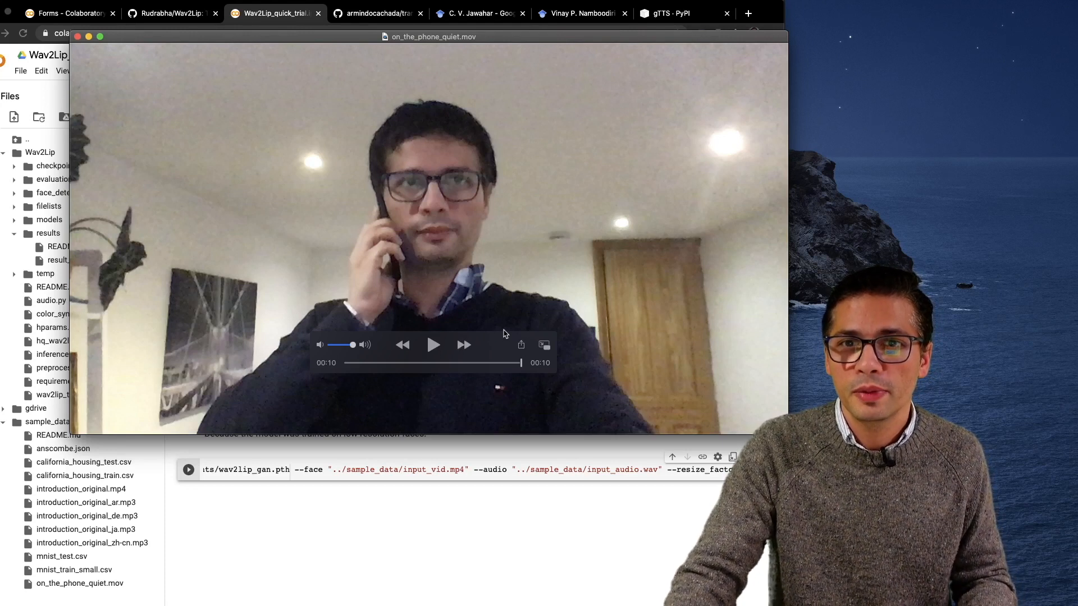
mouse_move(452, 334)
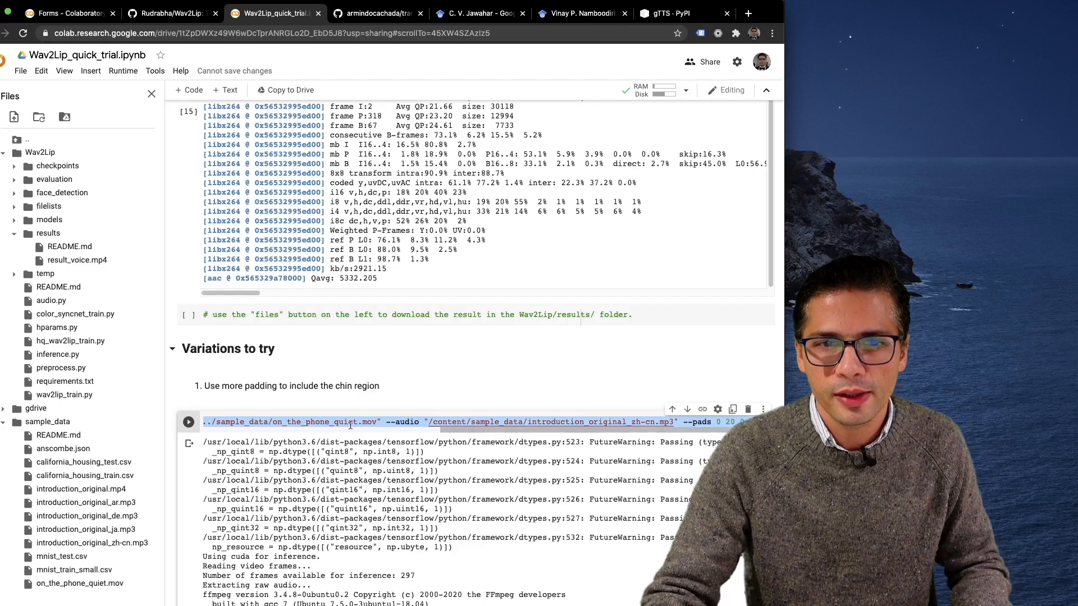
Watch the padded run's result_voice (11).mp4 in QuickTime, then close its window
scroll(down, 3)
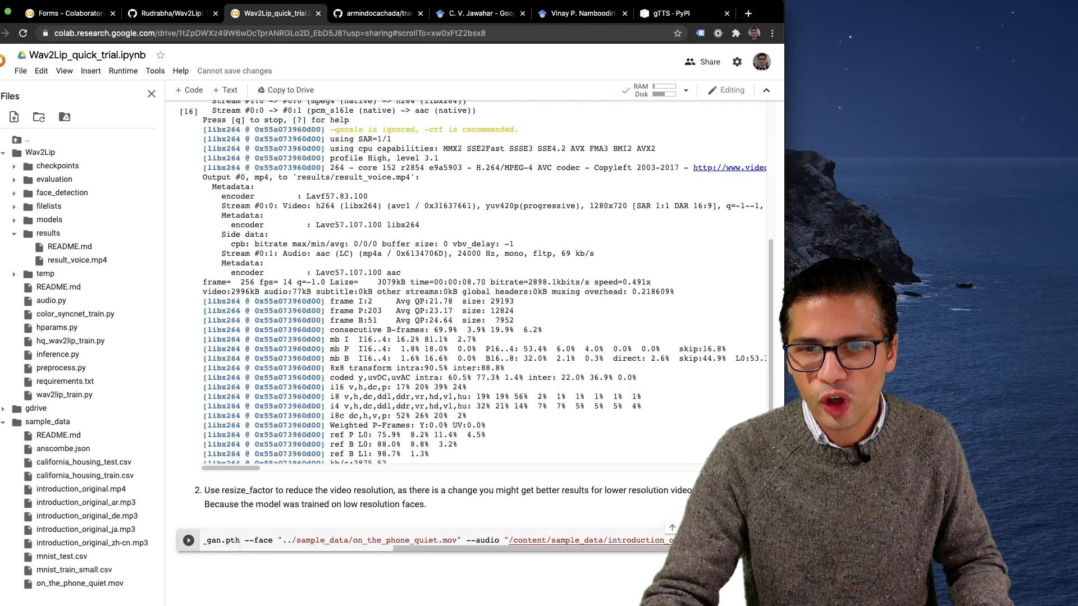
mouse_move(588, 539)
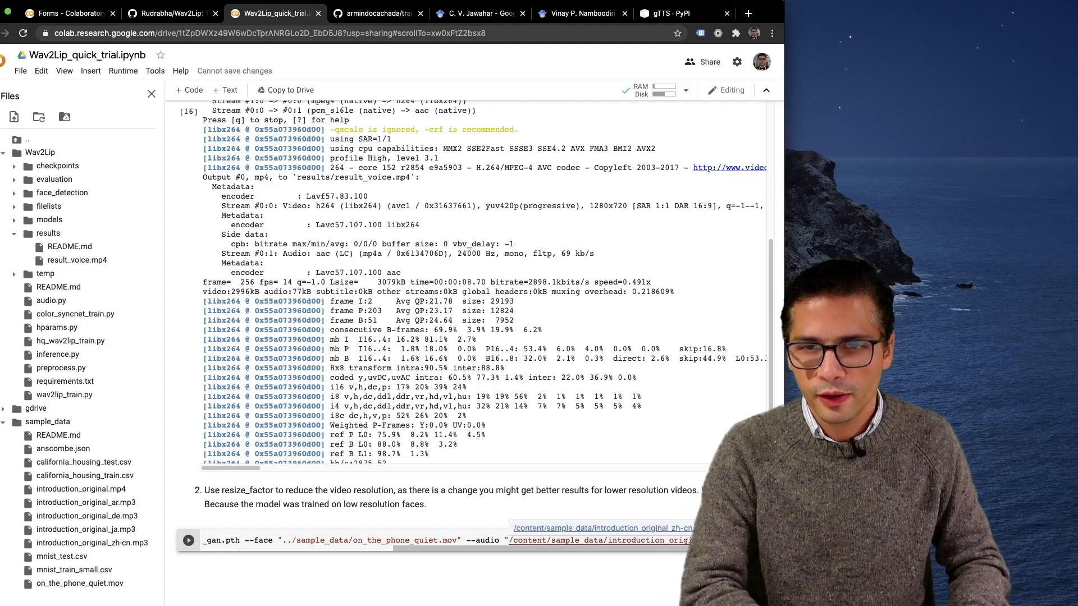
scroll(up, 3)
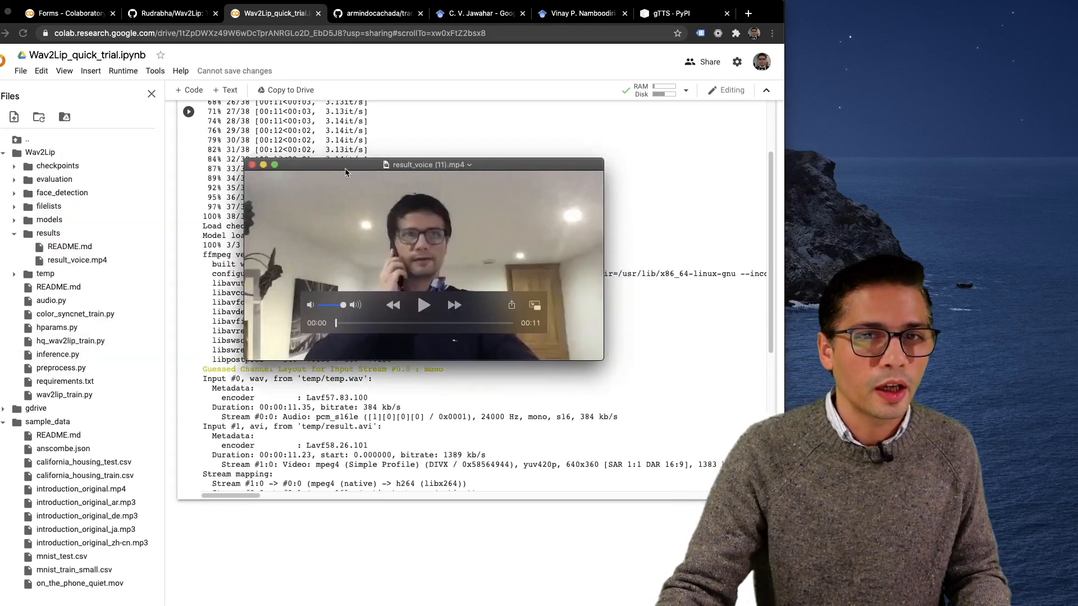
click(423, 305)
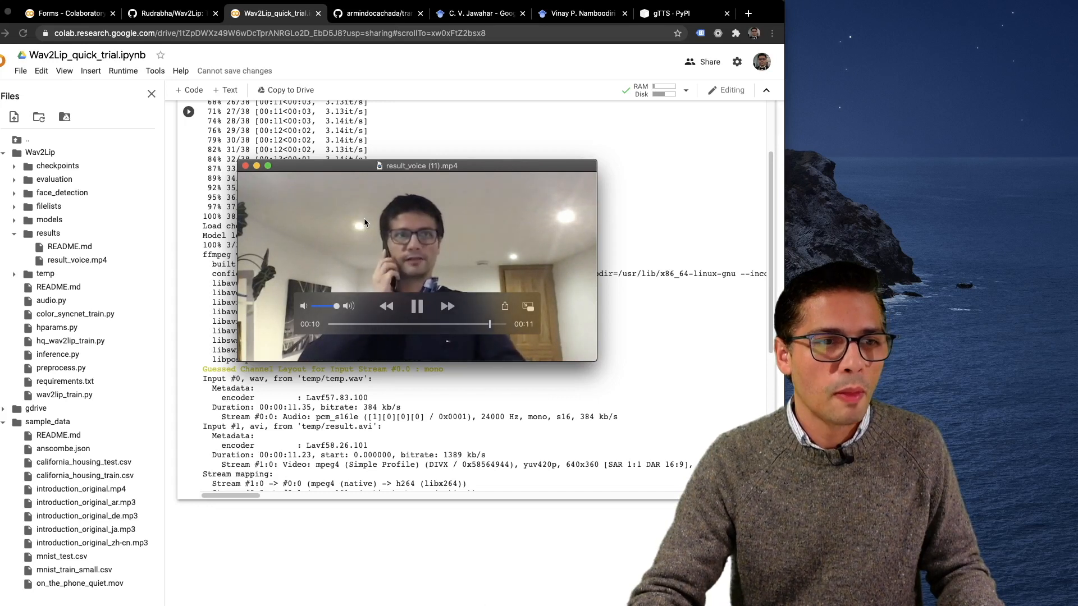
click(245, 166)
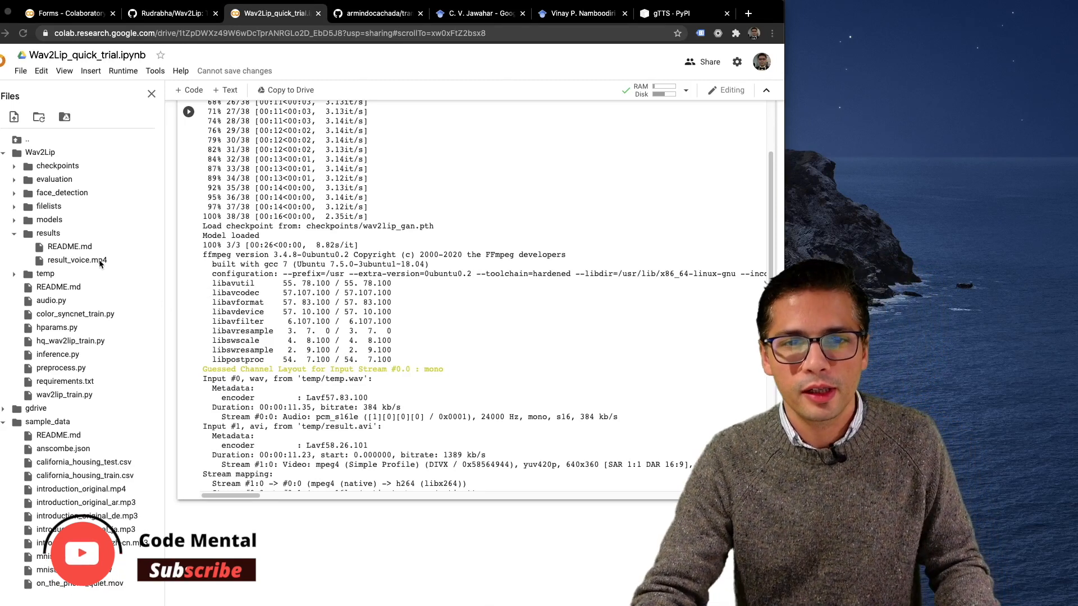
mouse_move(134, 192)
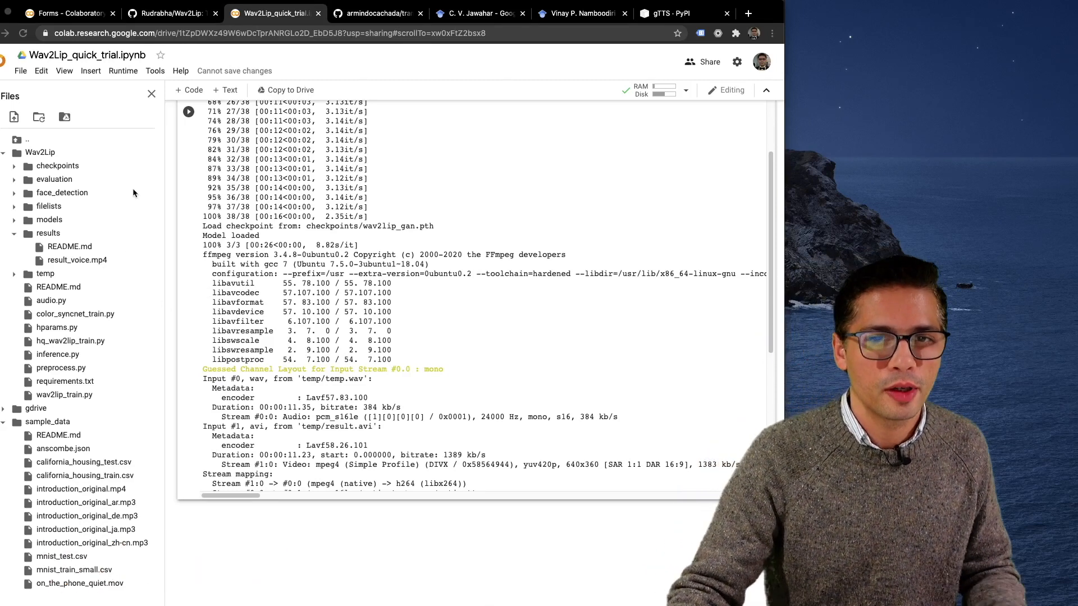